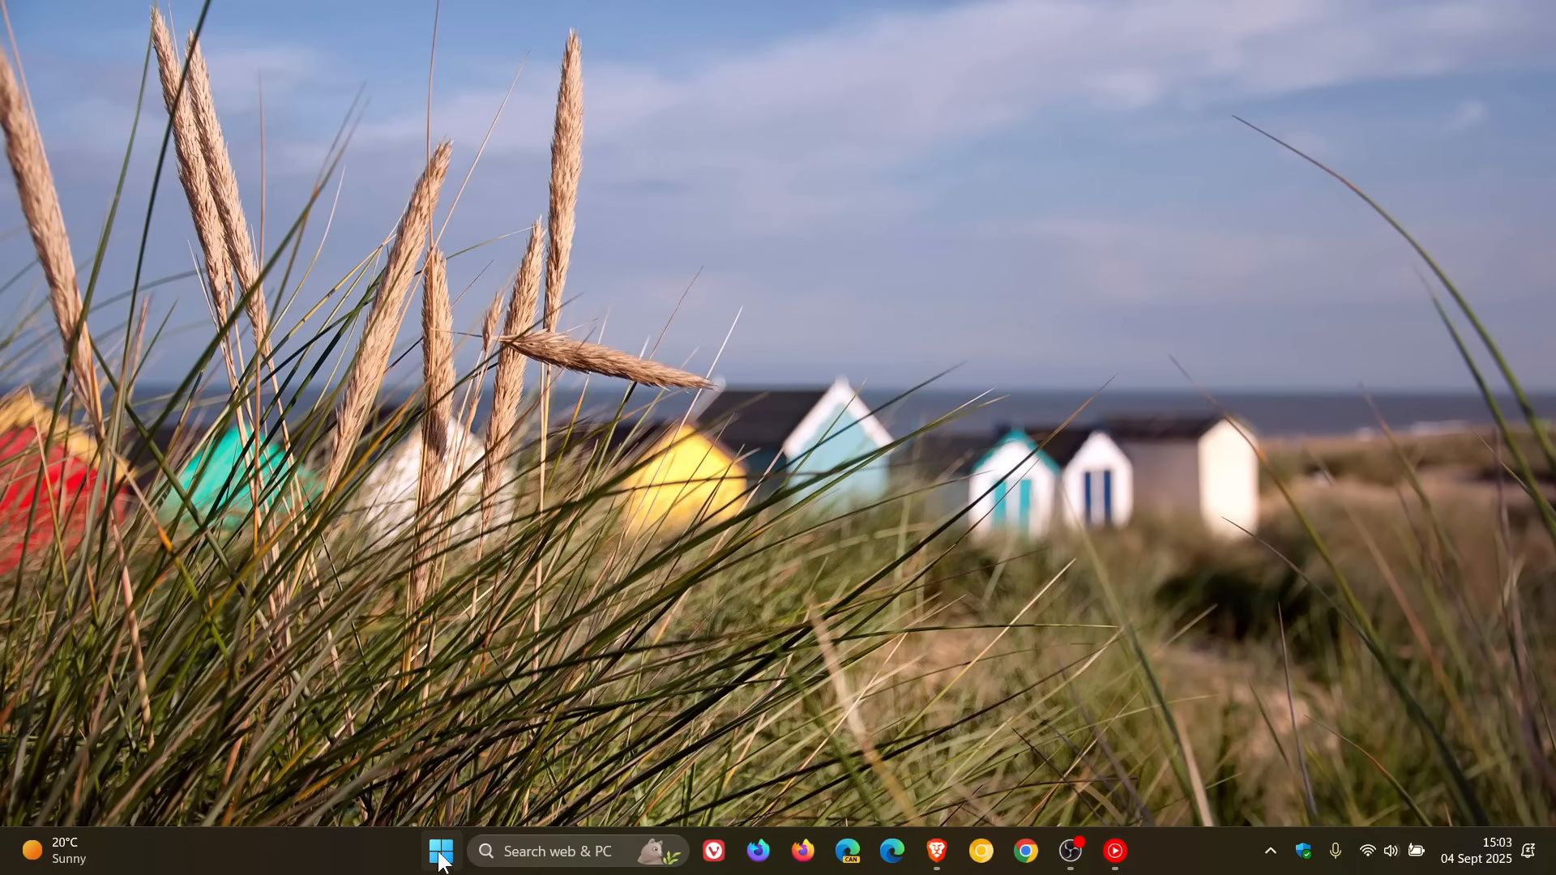
Step: Open Settings from Start and go to the Windows Update page
{"action": "left_click", "coordinate": [440, 851]}
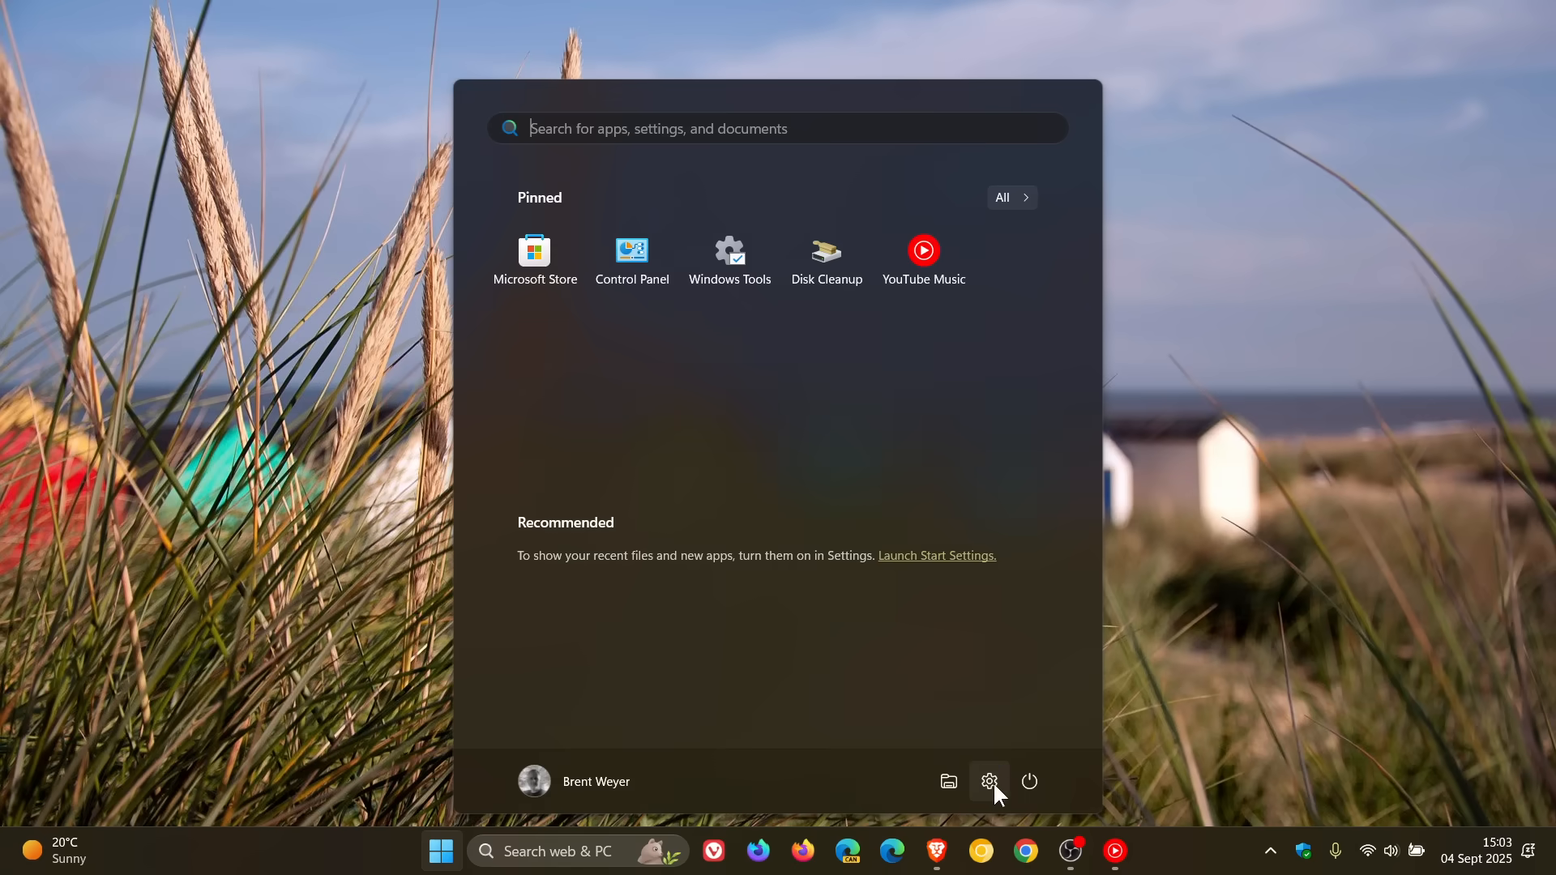
{"action": "left_click", "coordinate": [988, 780]}
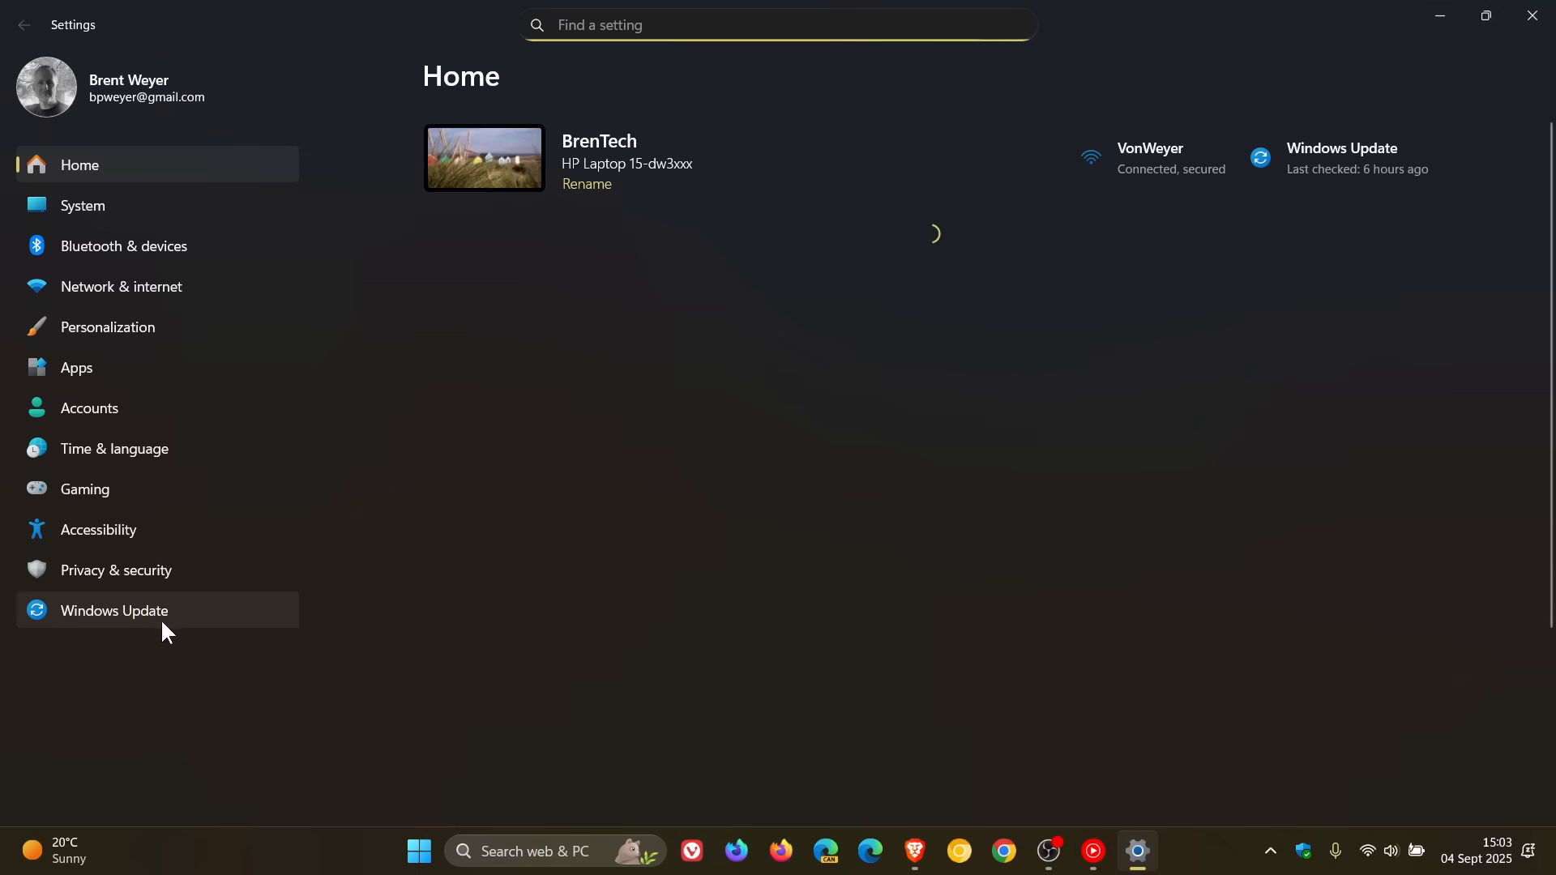
{"action": "left_click", "coordinate": [115, 611]}
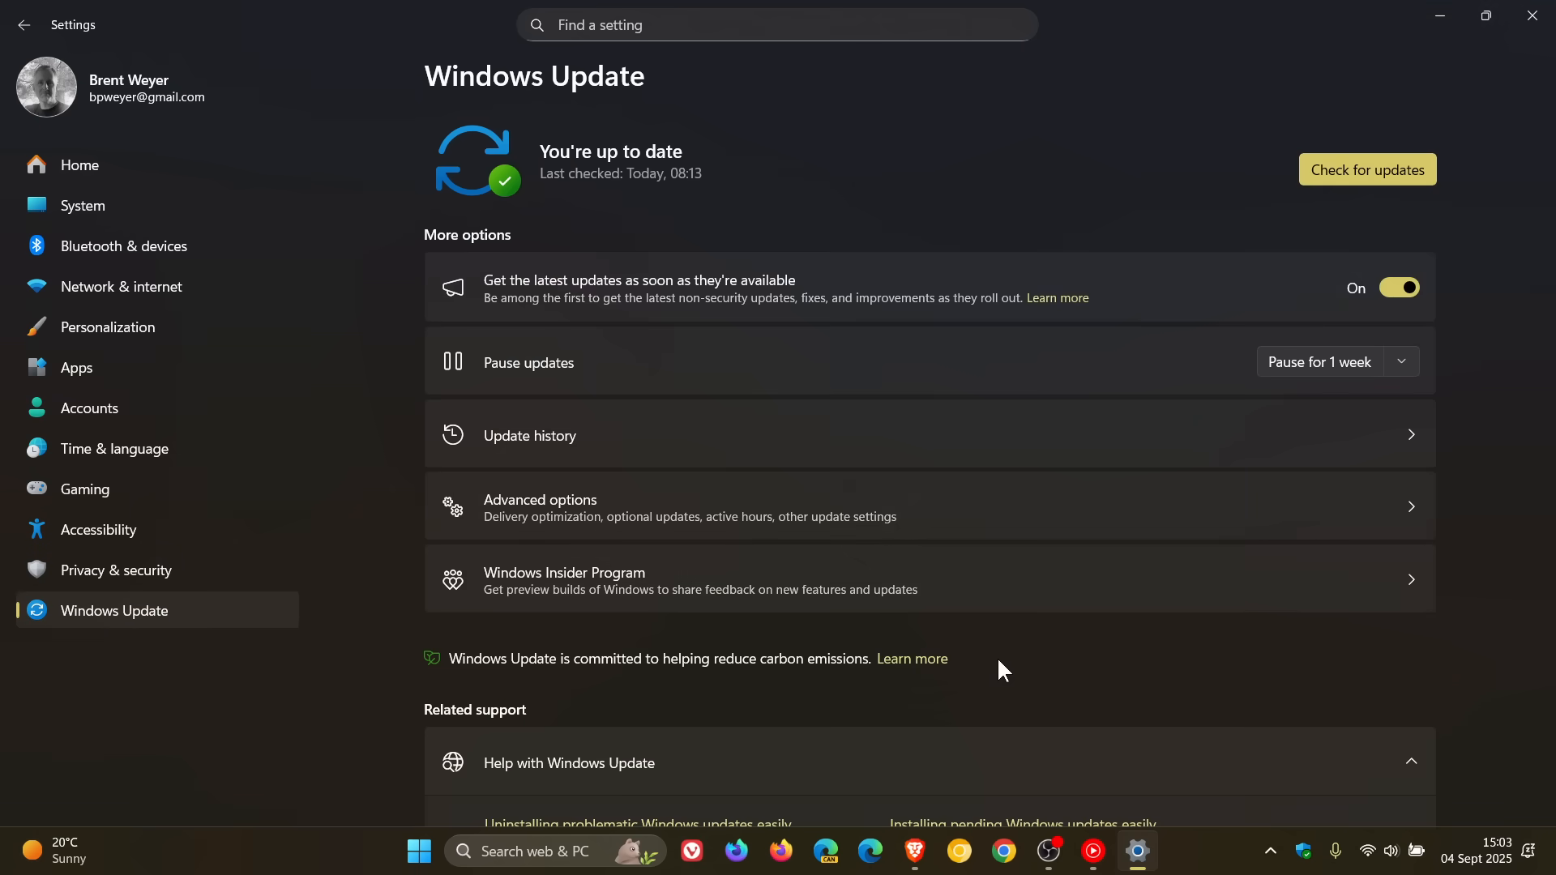
{"action": "mouse_move", "coordinate": [964, 506]}
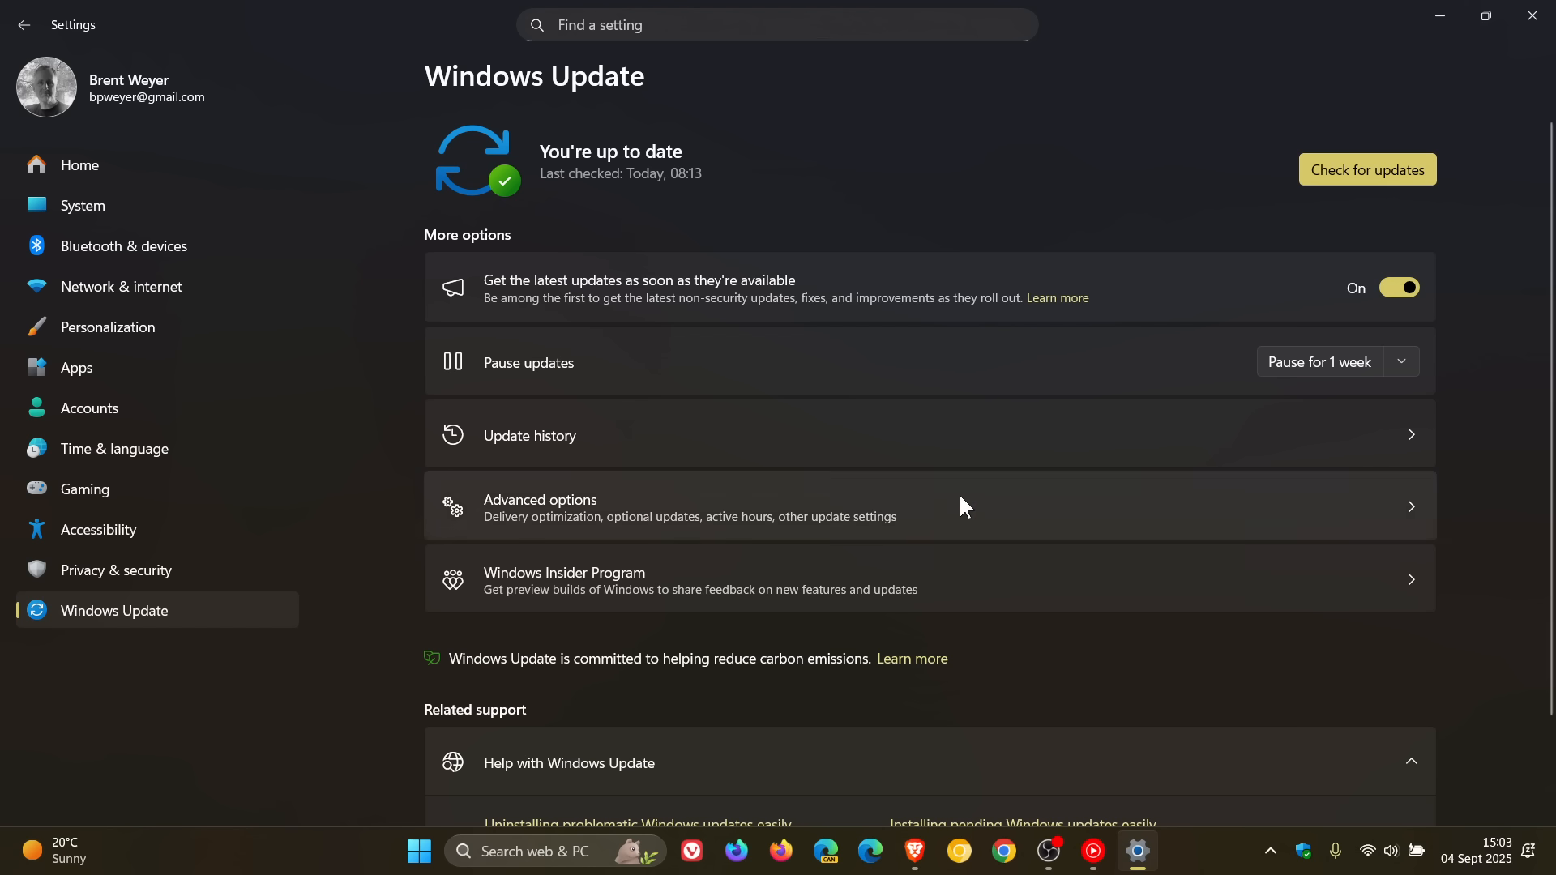
Step: Show update history and select KB5063878 in the August 2025 cumulative update entry
{"action": "left_click", "coordinate": [529, 435]}
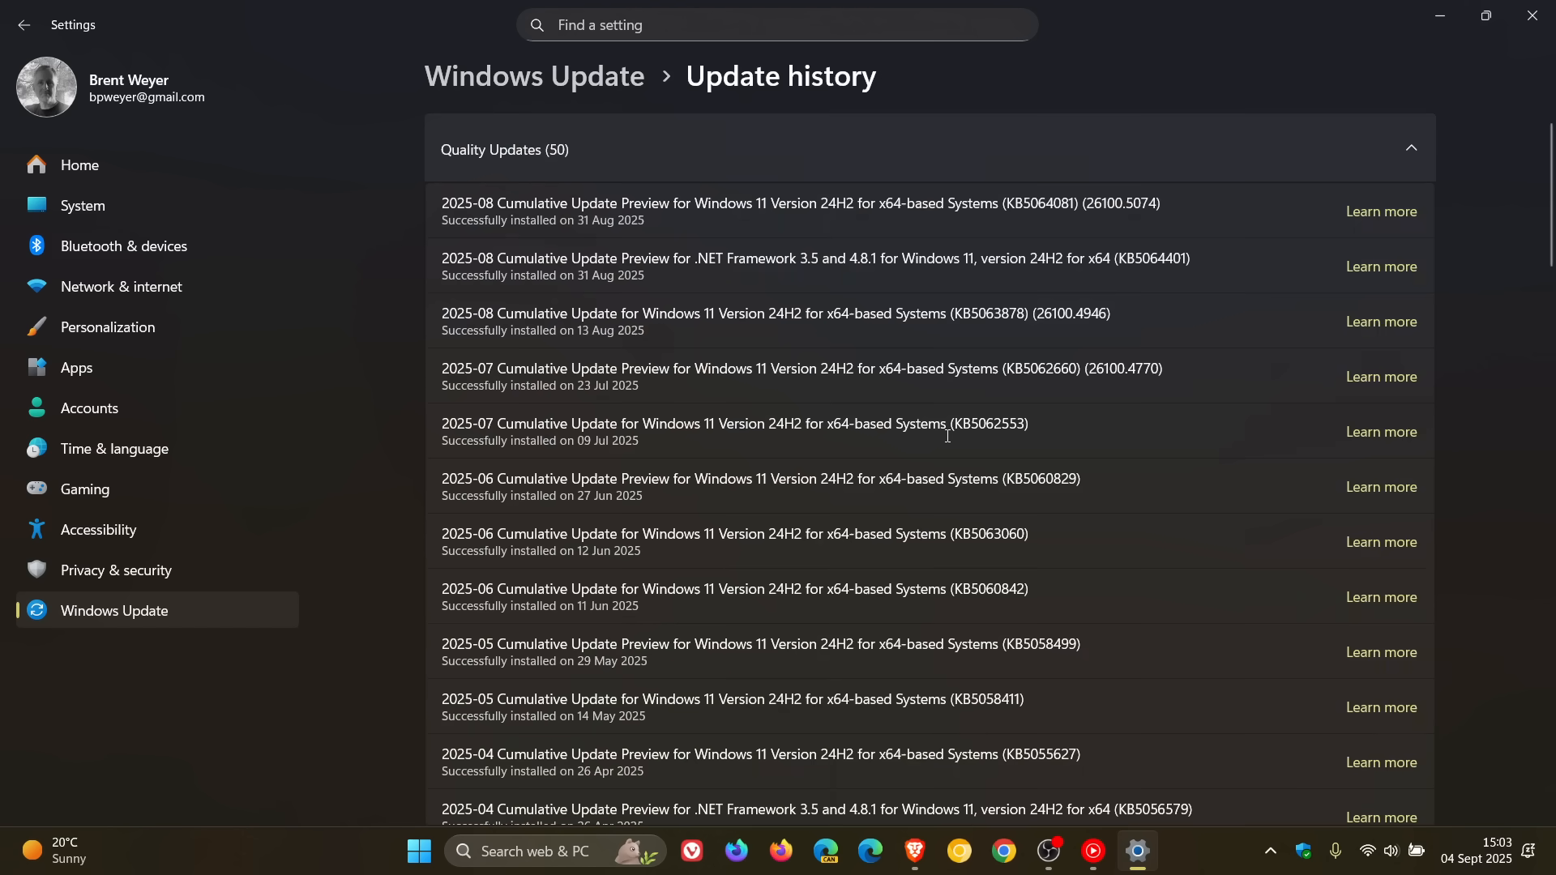
{"action": "mouse_move", "coordinate": [972, 363]}
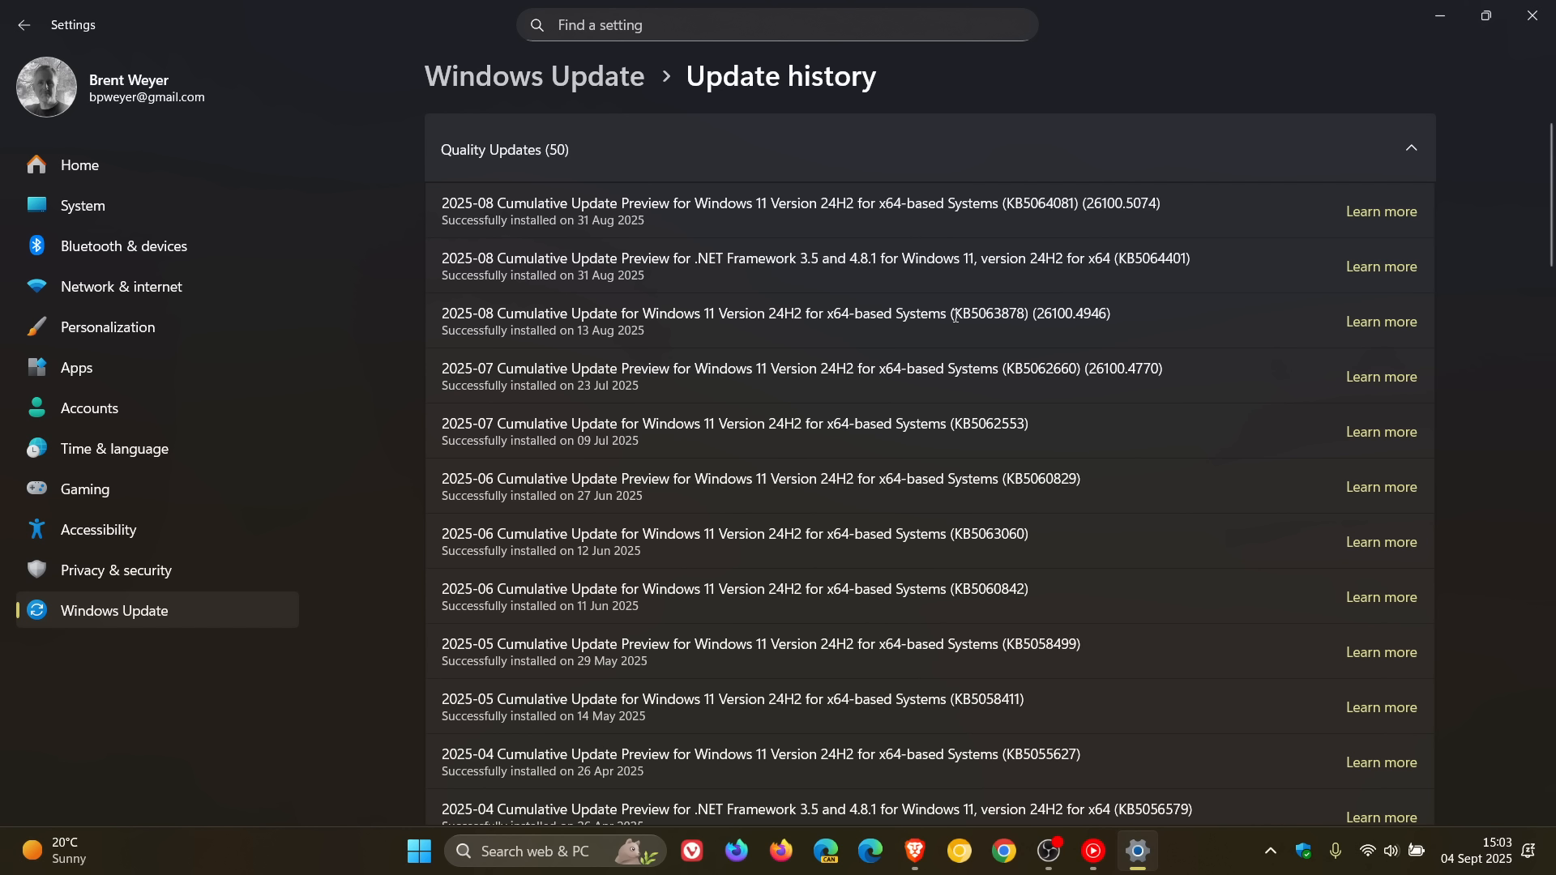
{"action": "double_click", "coordinate": [965, 313]}
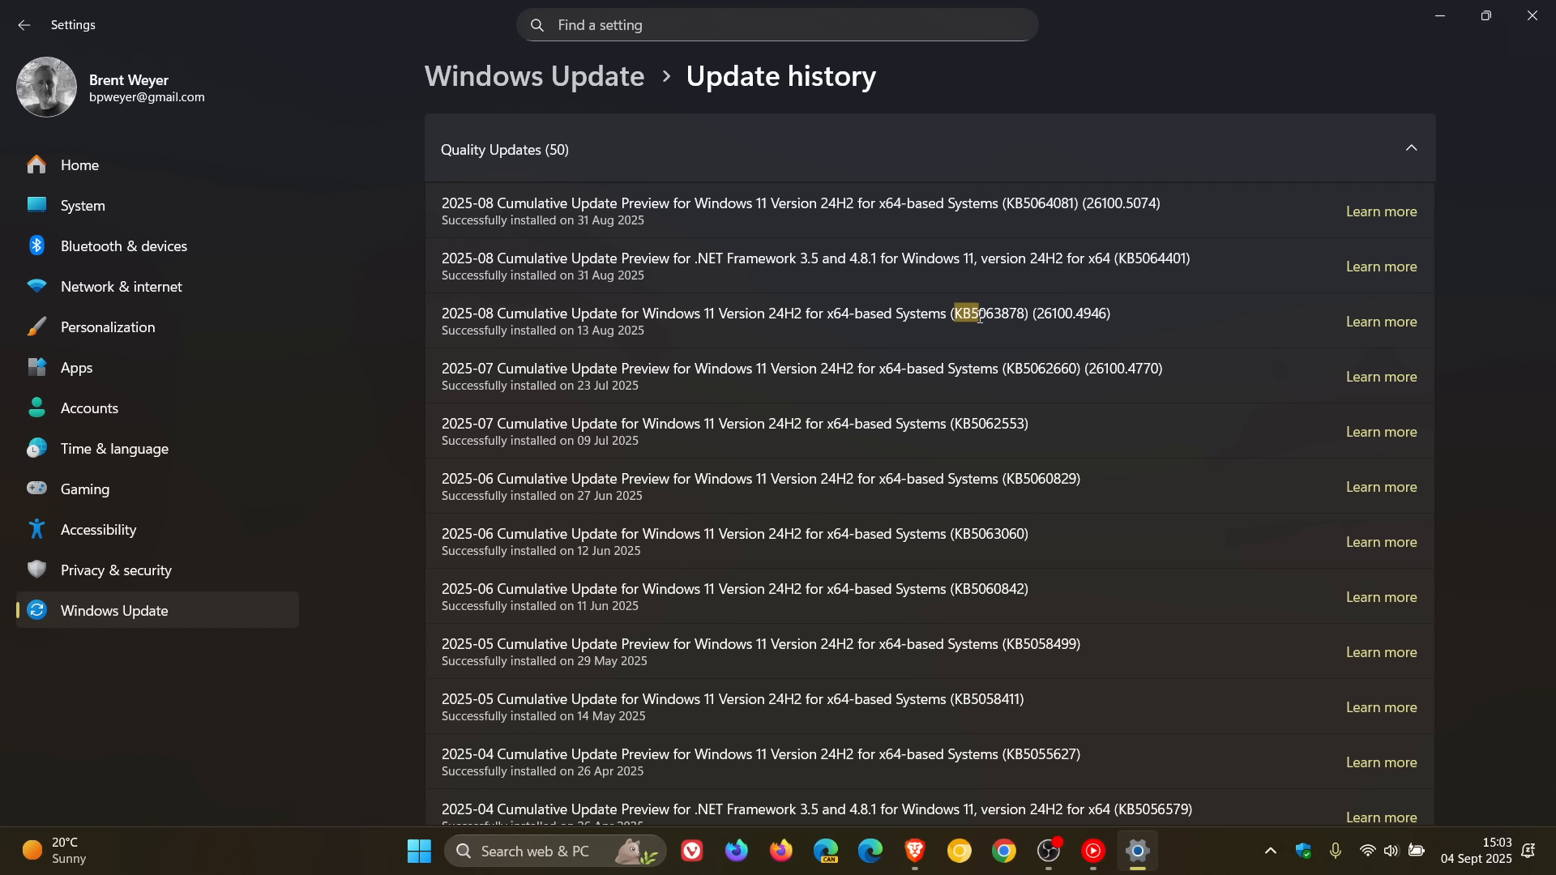
{"action": "double_click", "coordinate": [990, 314]}
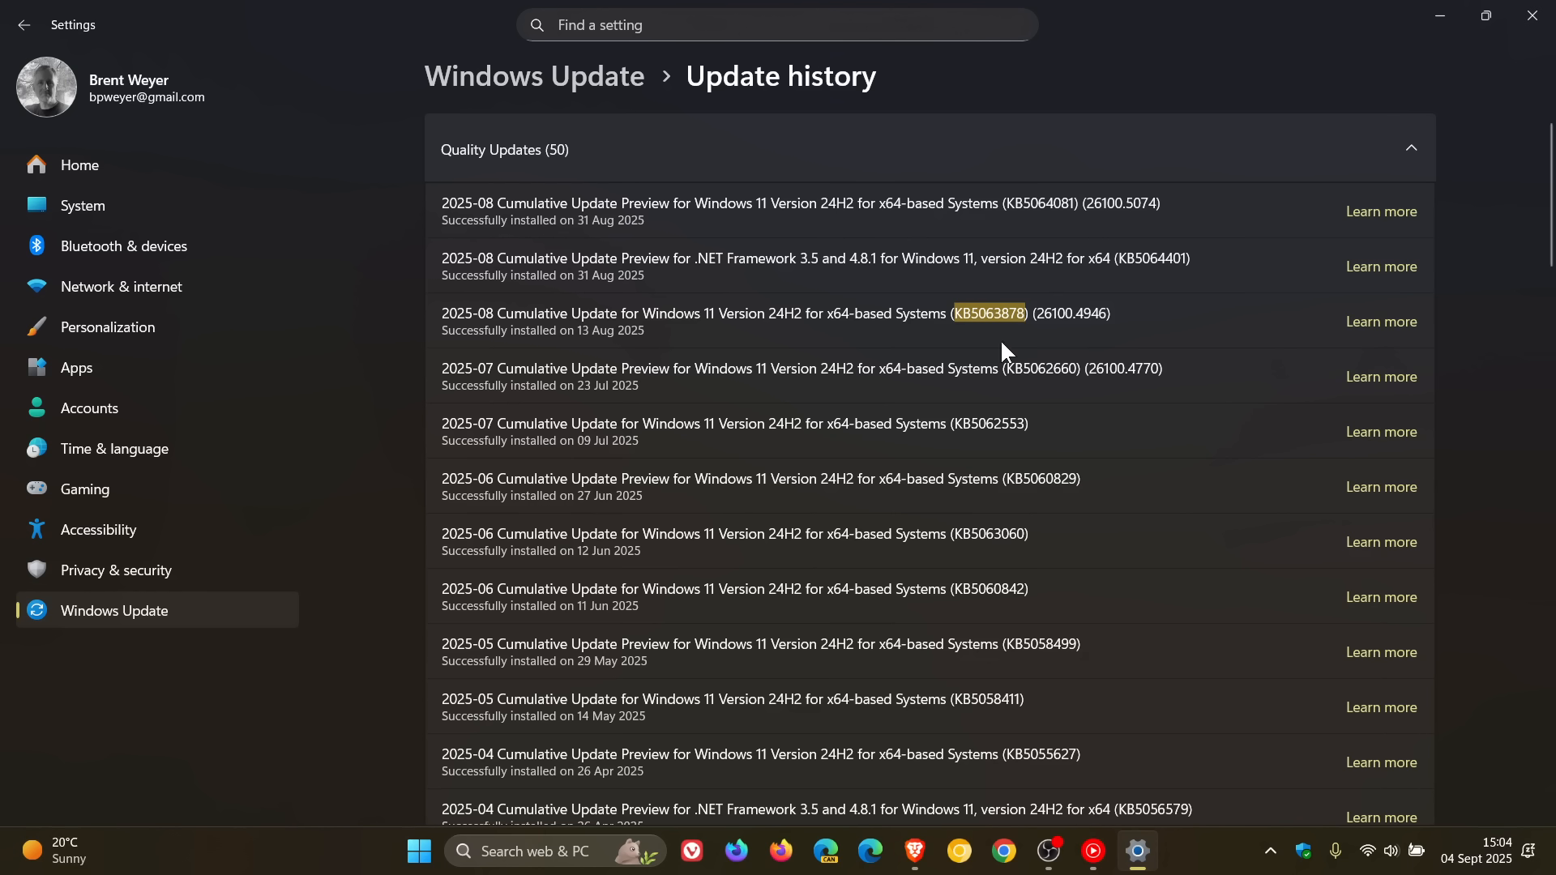
{"action": "mouse_move", "coordinate": [1130, 362]}
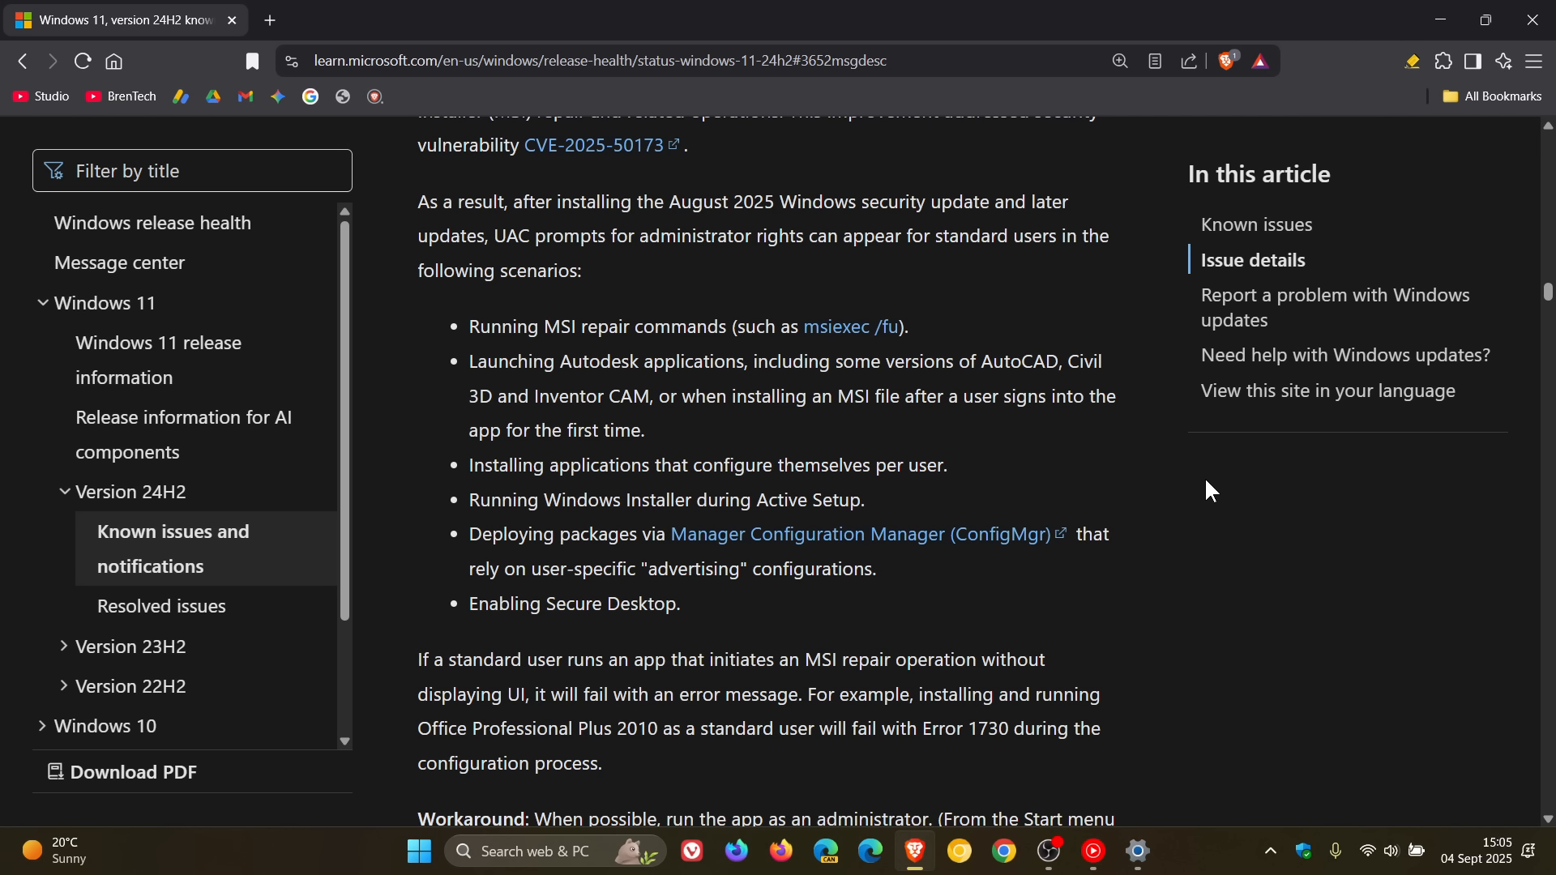
{"action": "mouse_move", "coordinate": [469, 340]}
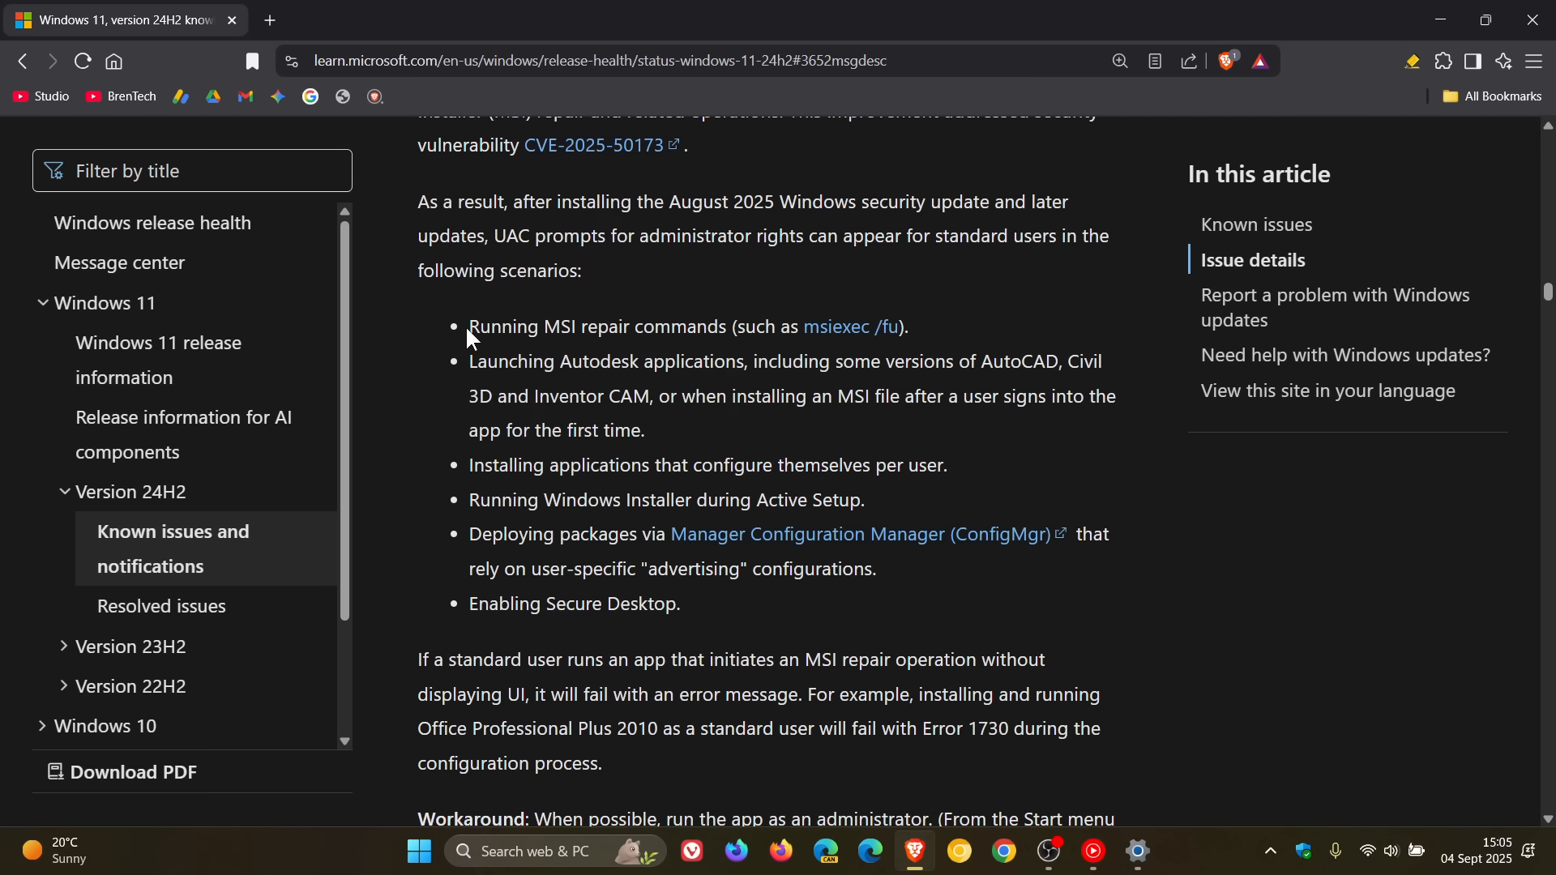
Step: Highlight the 'Launching Autodesk applications' UAC scenario bullet on the known-issues page
{"action": "left_click_drag", "start_coordinate": [468, 327], "coordinate": [667, 326]}
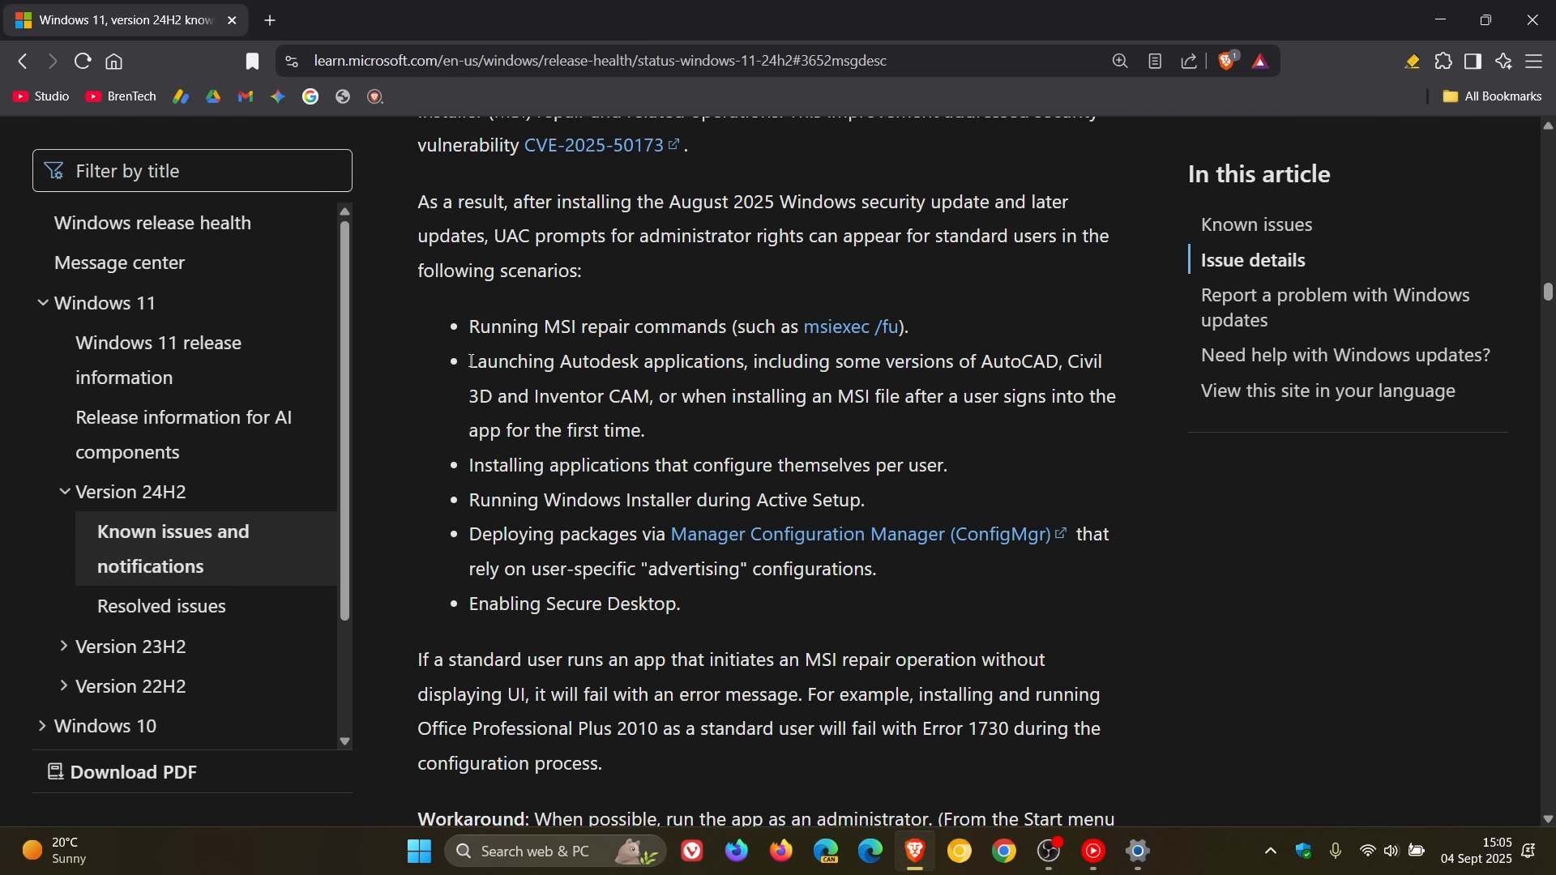
{"action": "left_click_drag", "start_coordinate": [469, 361], "coordinate": [809, 362]}
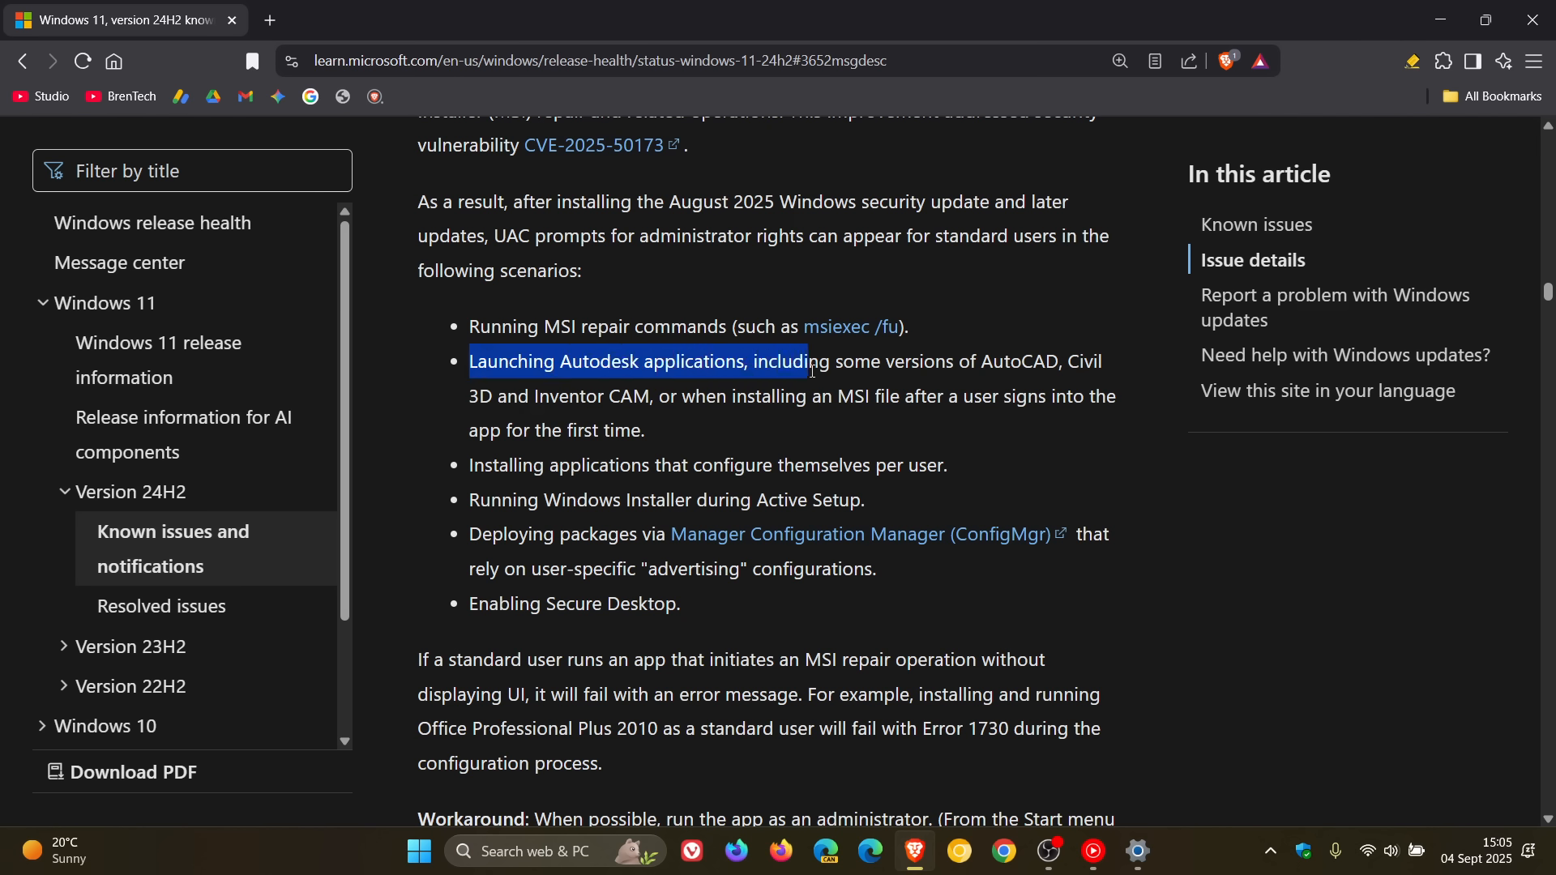
{"action": "left_click_drag", "start_coordinate": [809, 360], "coordinate": [1101, 359]}
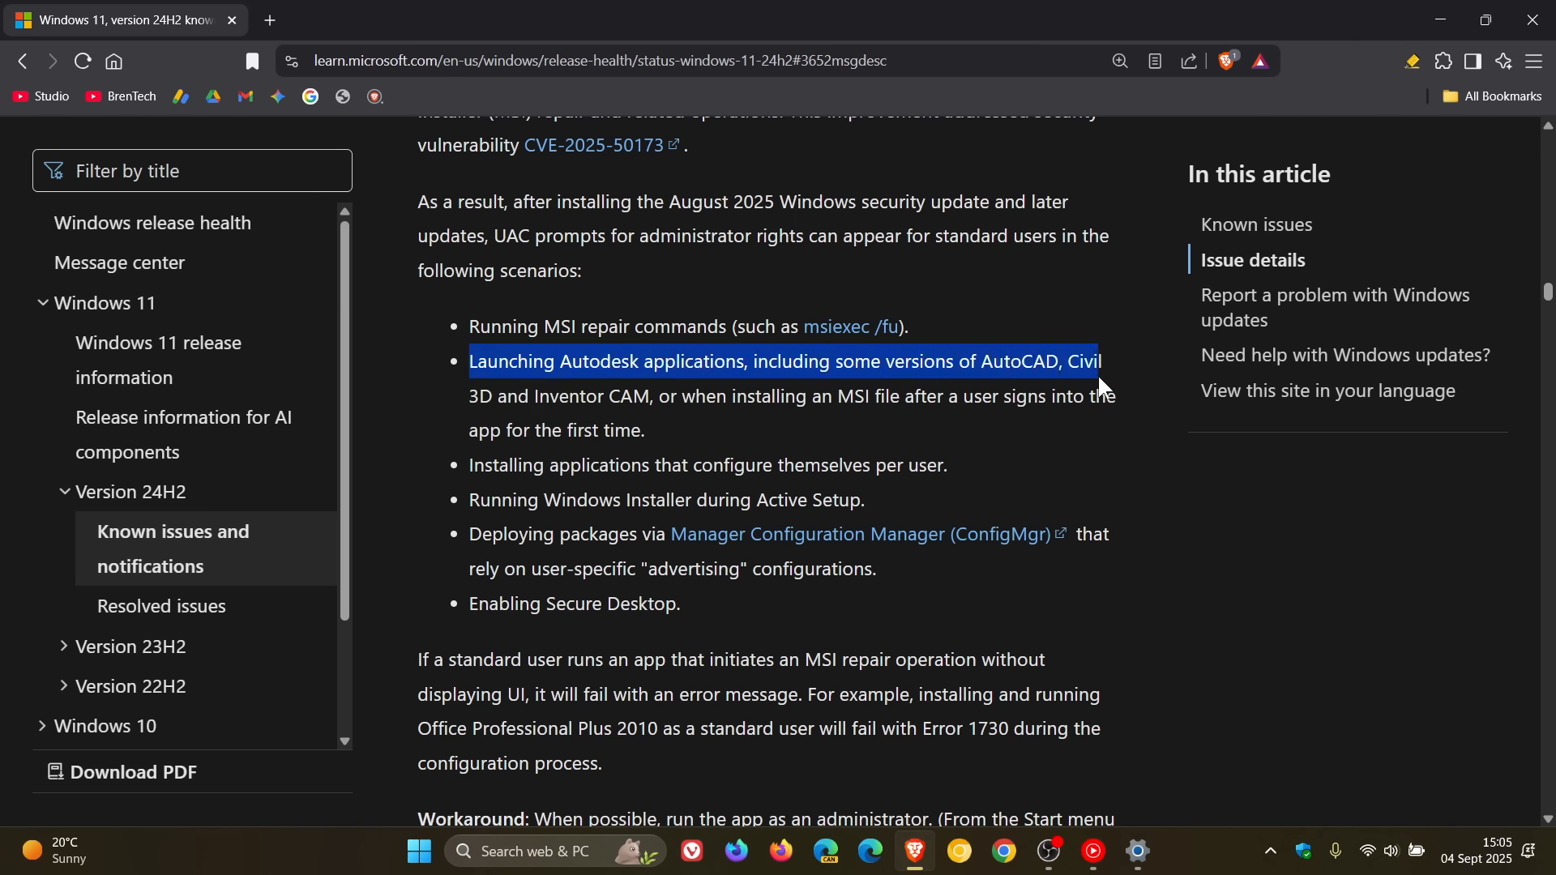
{"action": "left_click_drag", "start_coordinate": [1101, 359], "coordinate": [1111, 396]}
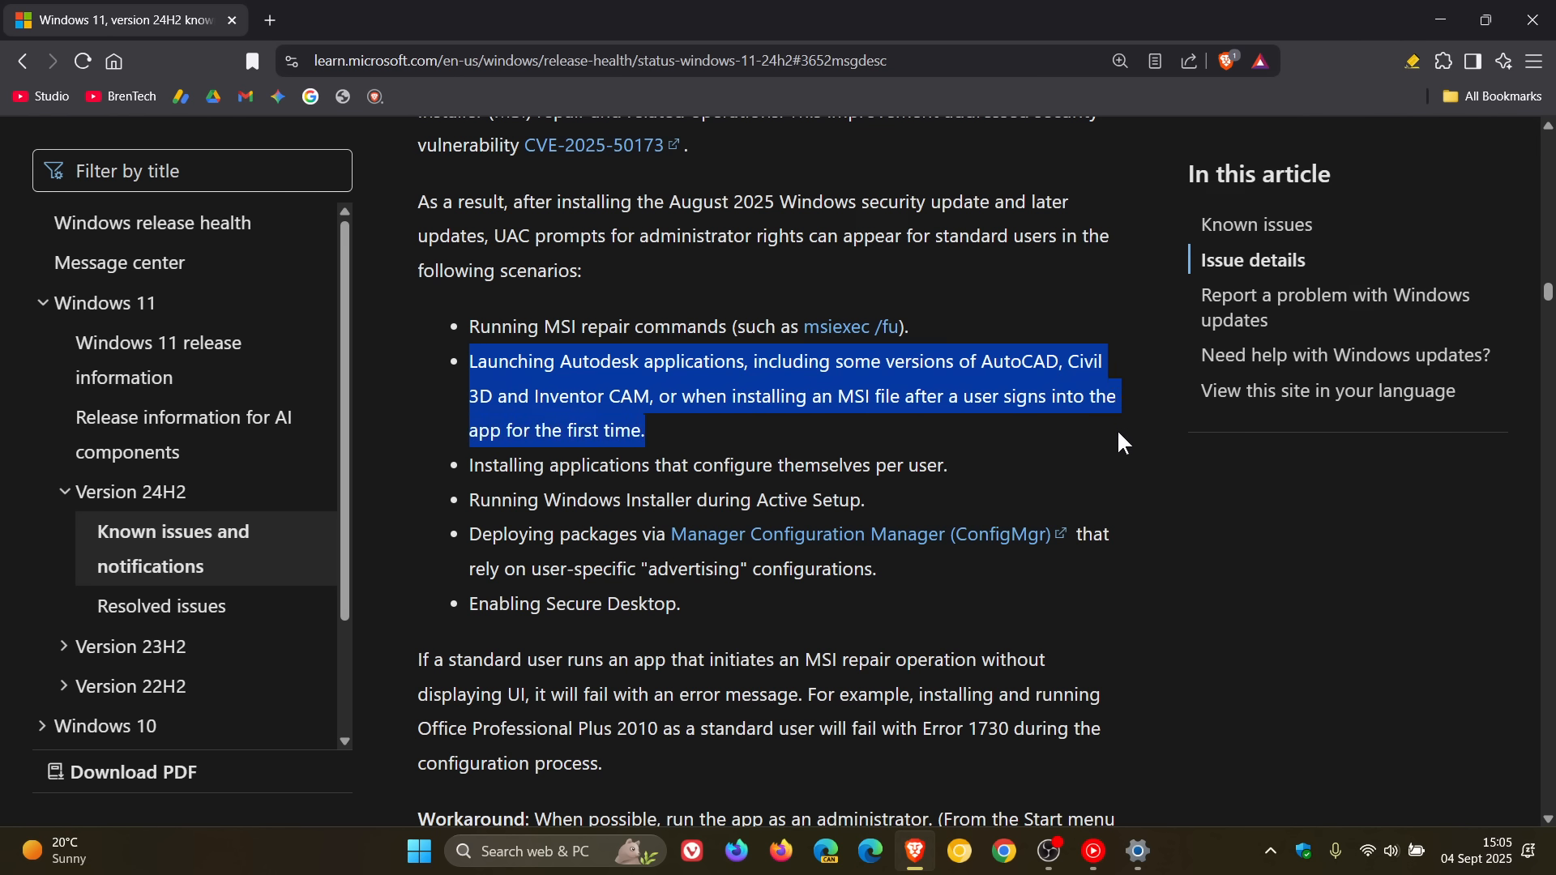
Step: Highlight the per-user install, Active Setup and ConfigMgr scenarios in turn, then clear selection
{"action": "left_click", "coordinate": [471, 476]}
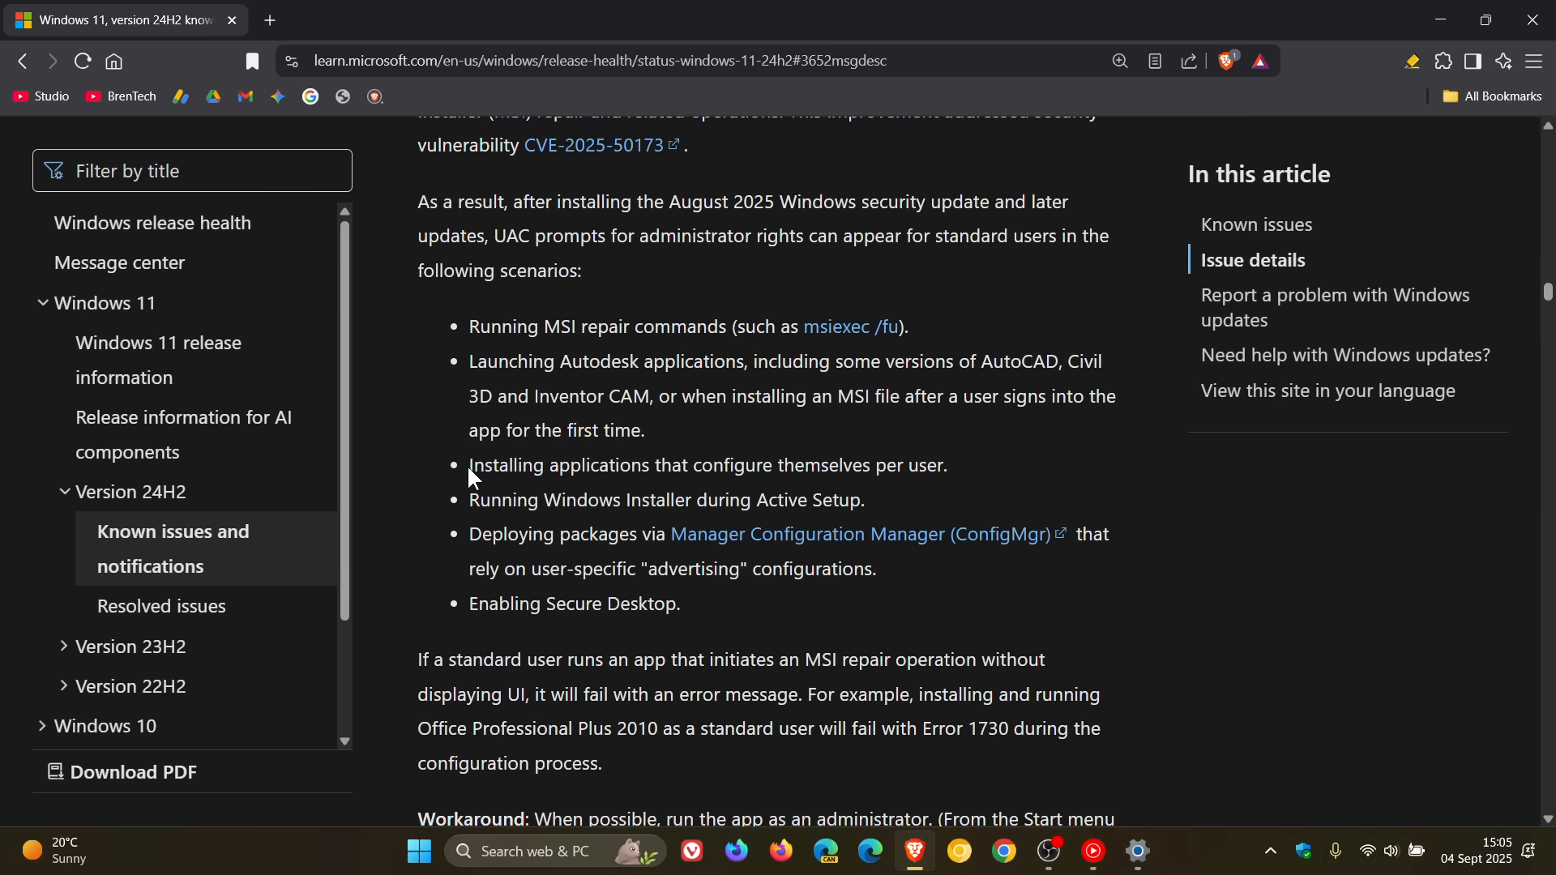
{"action": "left_click_drag", "start_coordinate": [469, 464], "coordinate": [893, 464]}
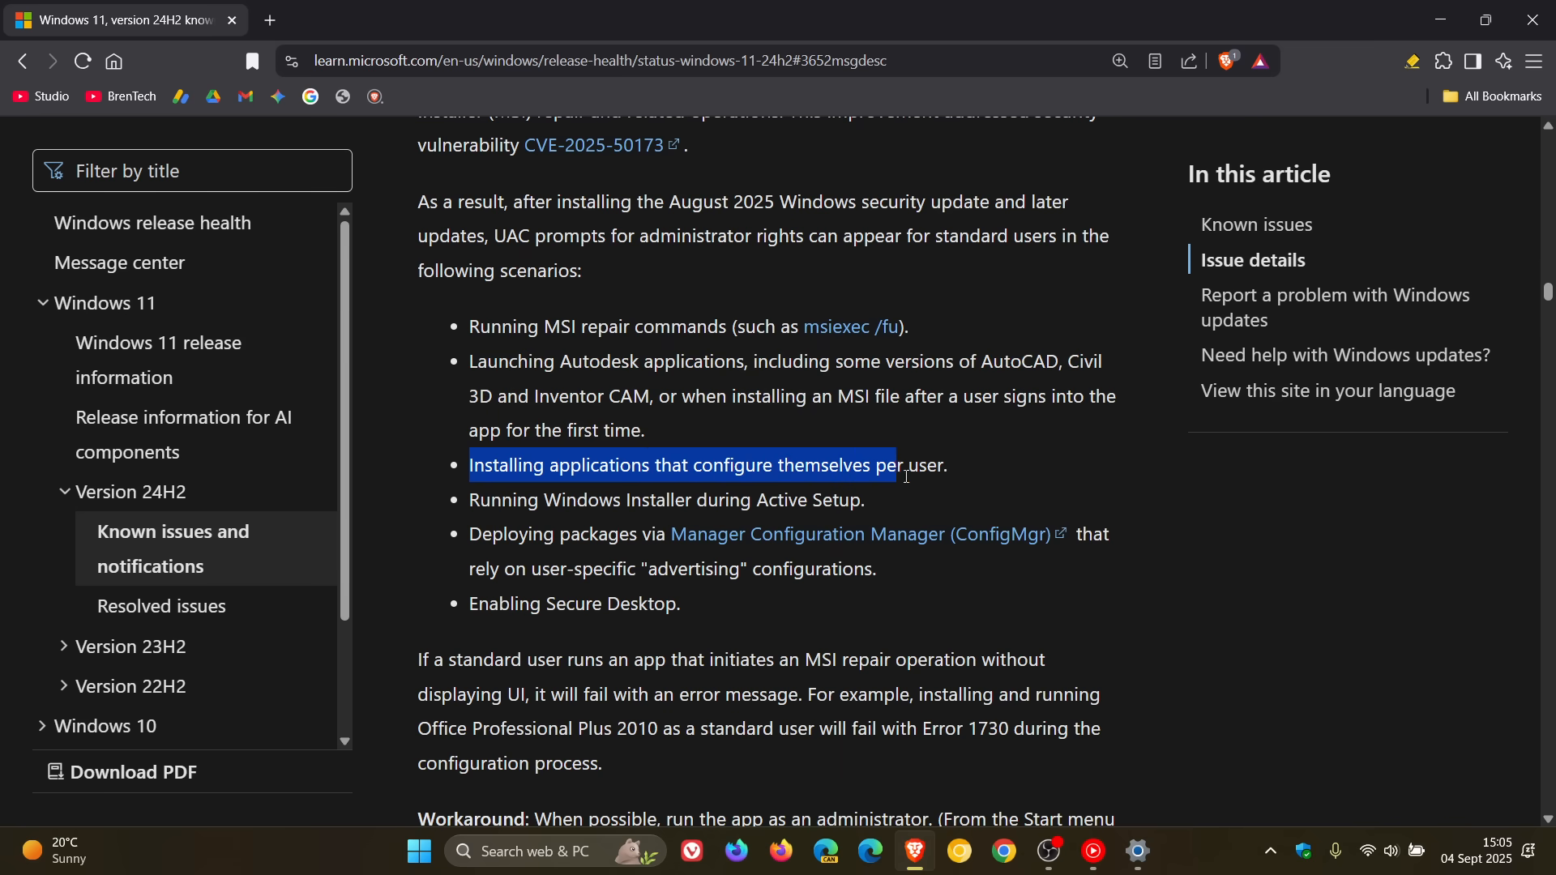
{"action": "left_click_drag", "start_coordinate": [893, 465], "coordinate": [947, 465]}
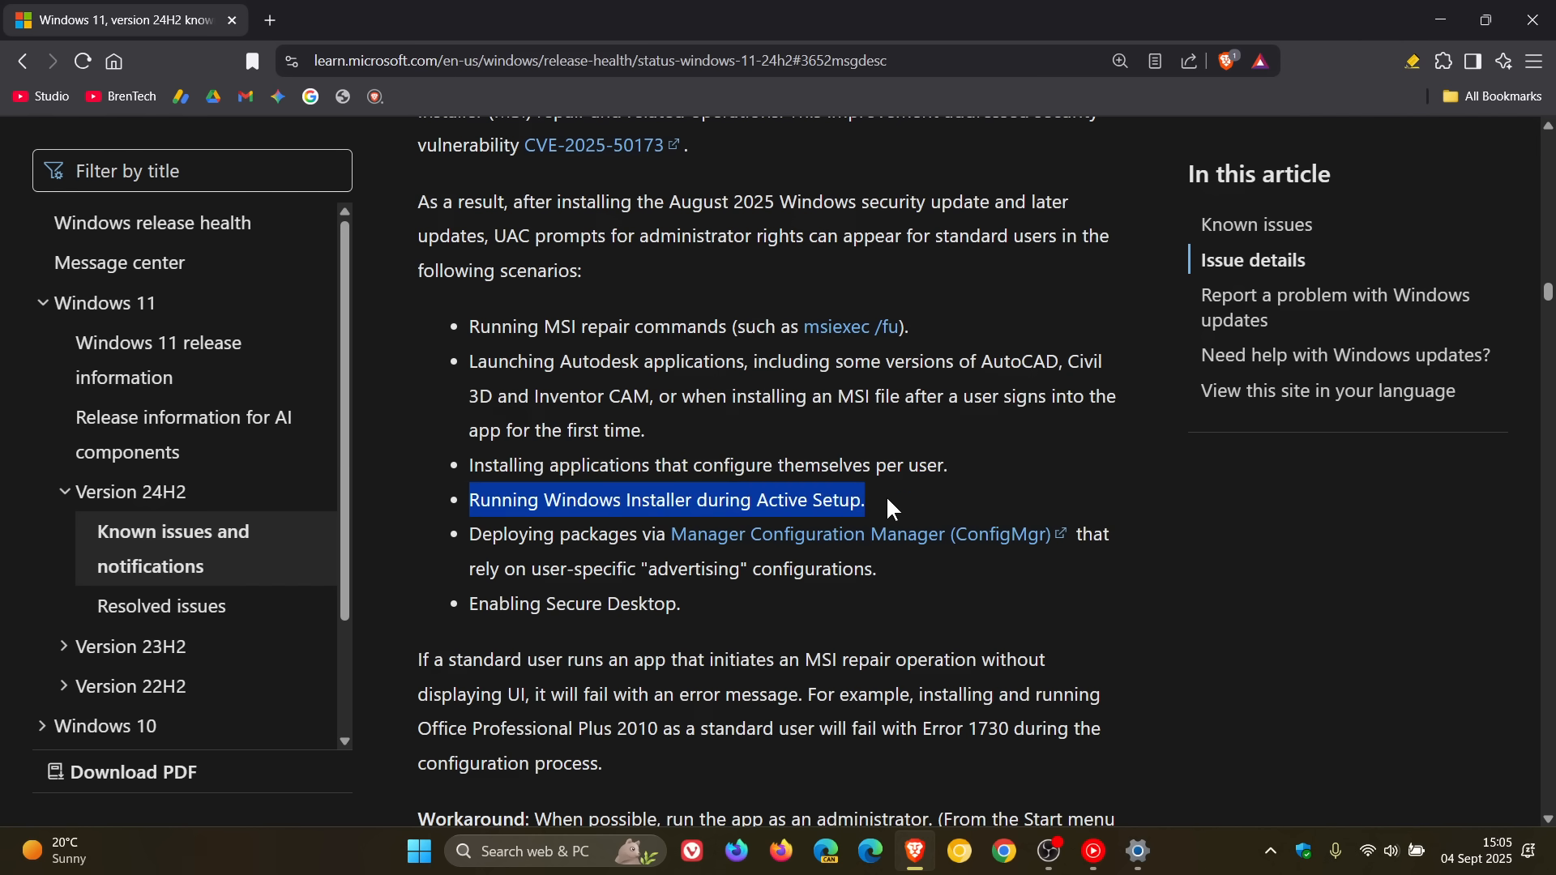
{"action": "left_click", "coordinate": [867, 585]}
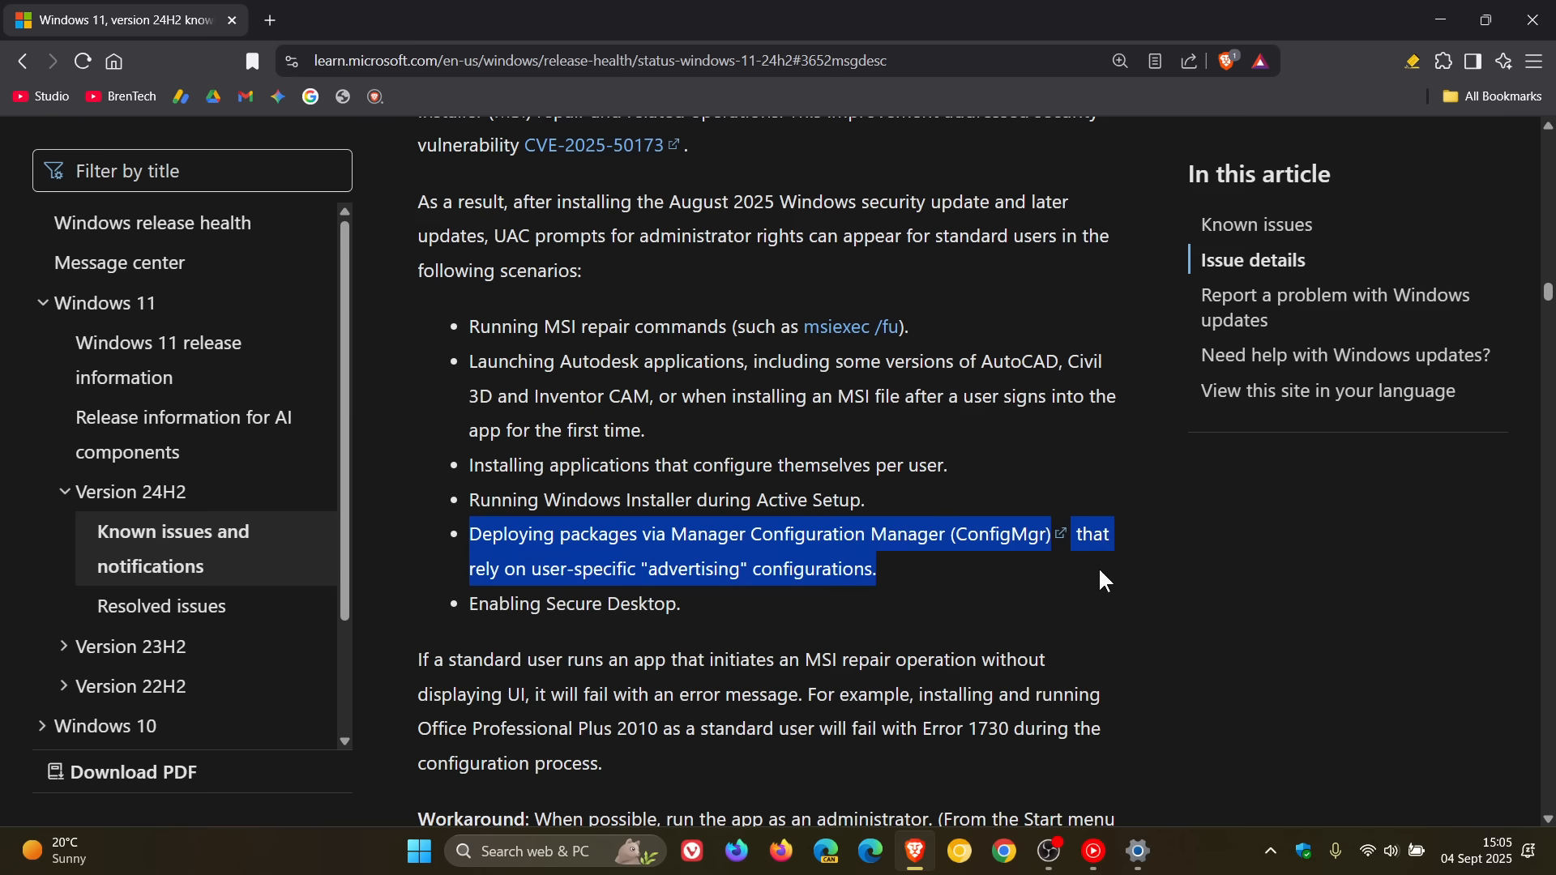
{"action": "mouse_move", "coordinate": [1061, 608]}
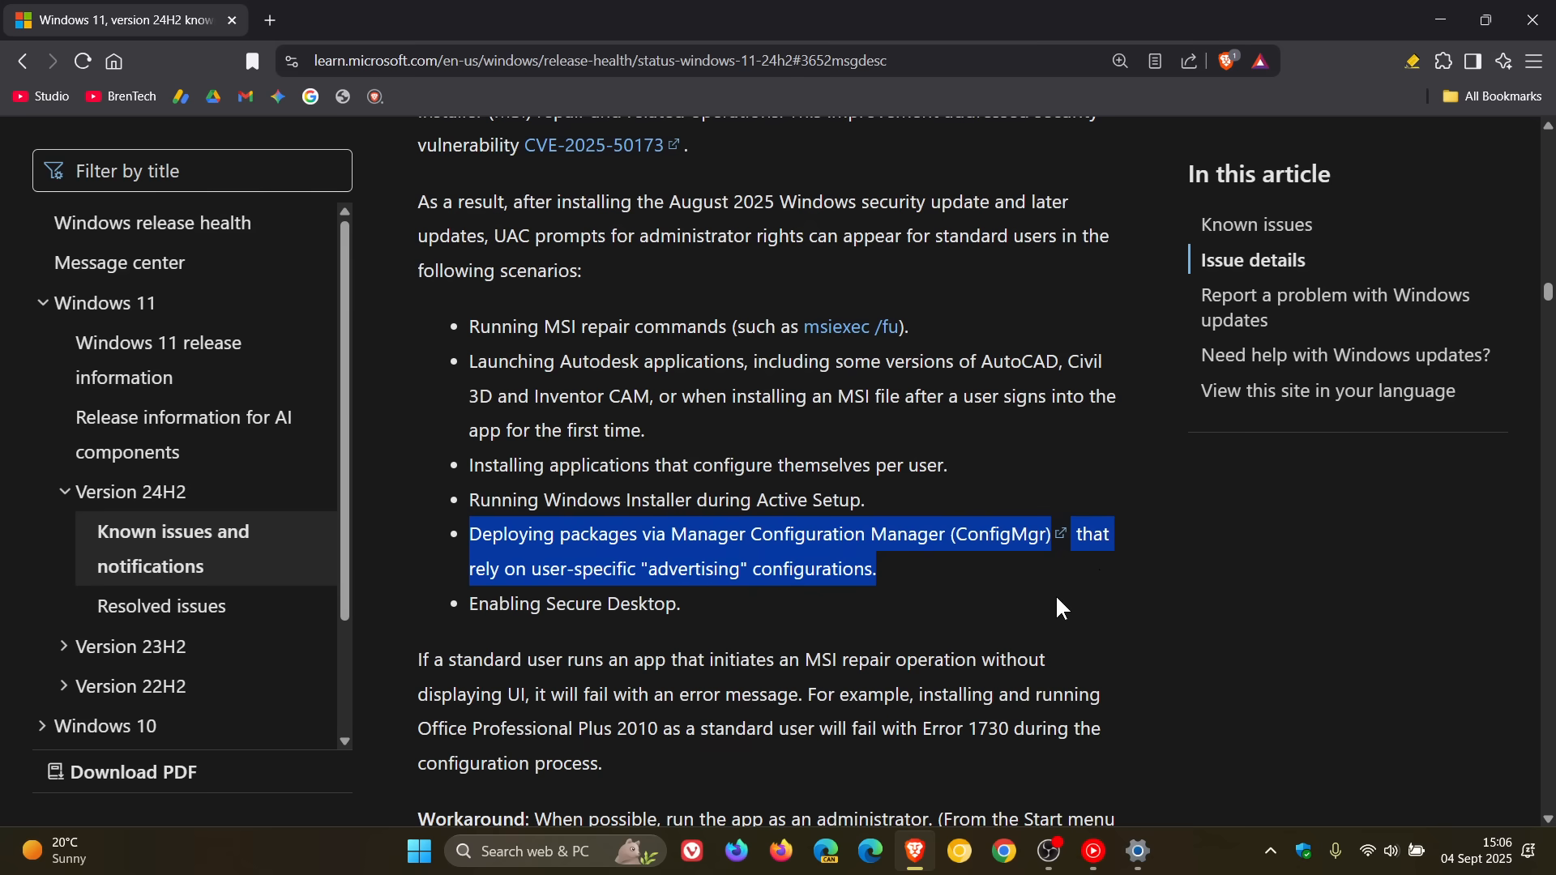
{"action": "left_click", "coordinate": [752, 624]}
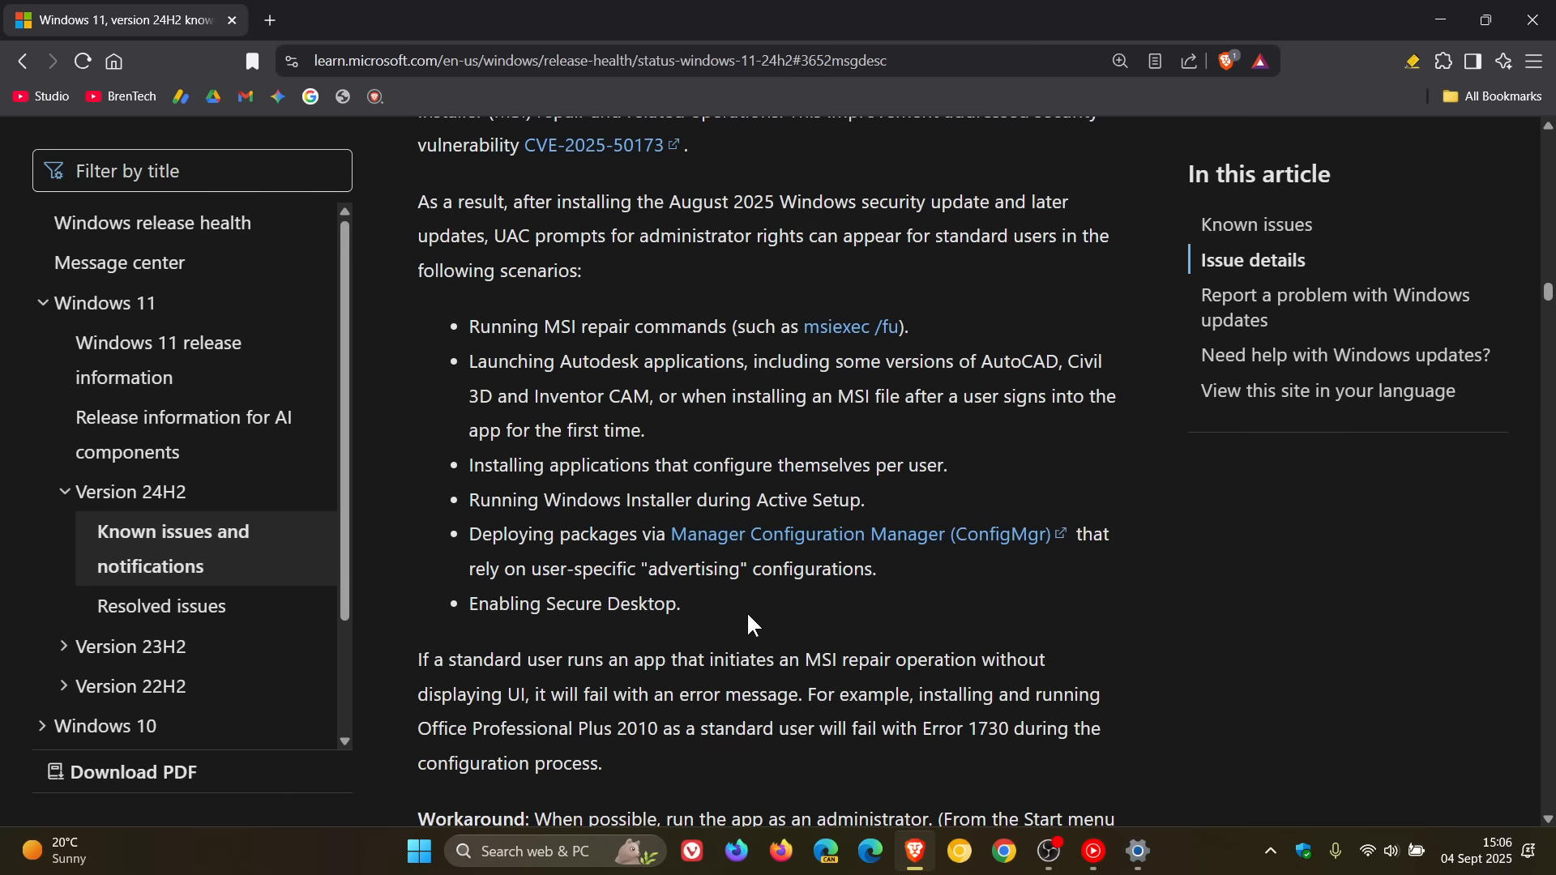
{"action": "mouse_move", "coordinate": [1442, 33]}
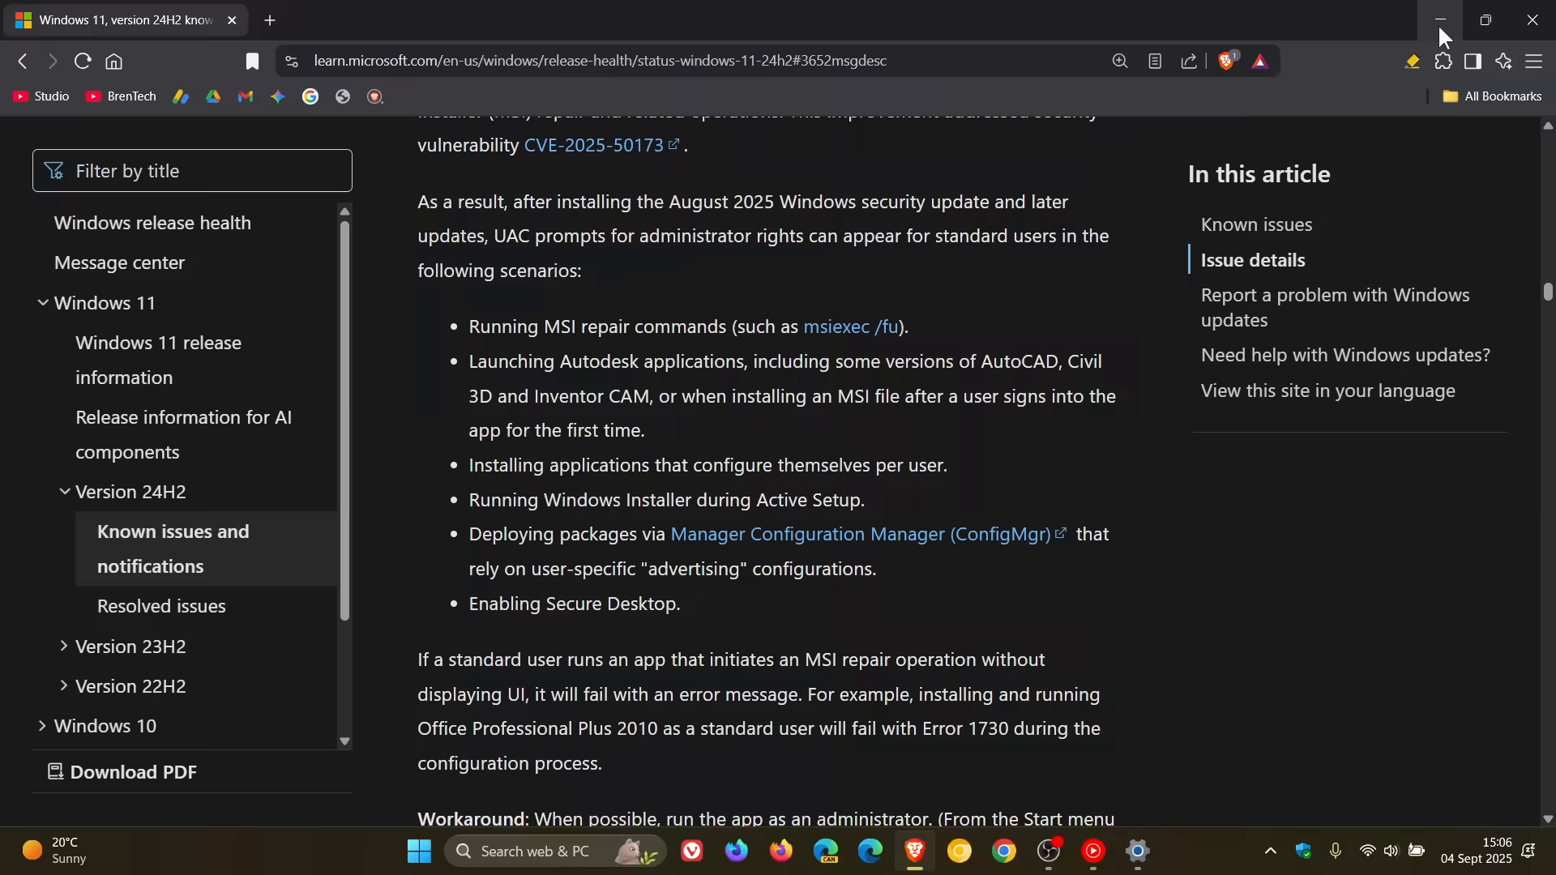
Step: Minimize the Microsoft Learn browser window to reveal the desktop
{"action": "left_click", "coordinate": [1425, 20]}
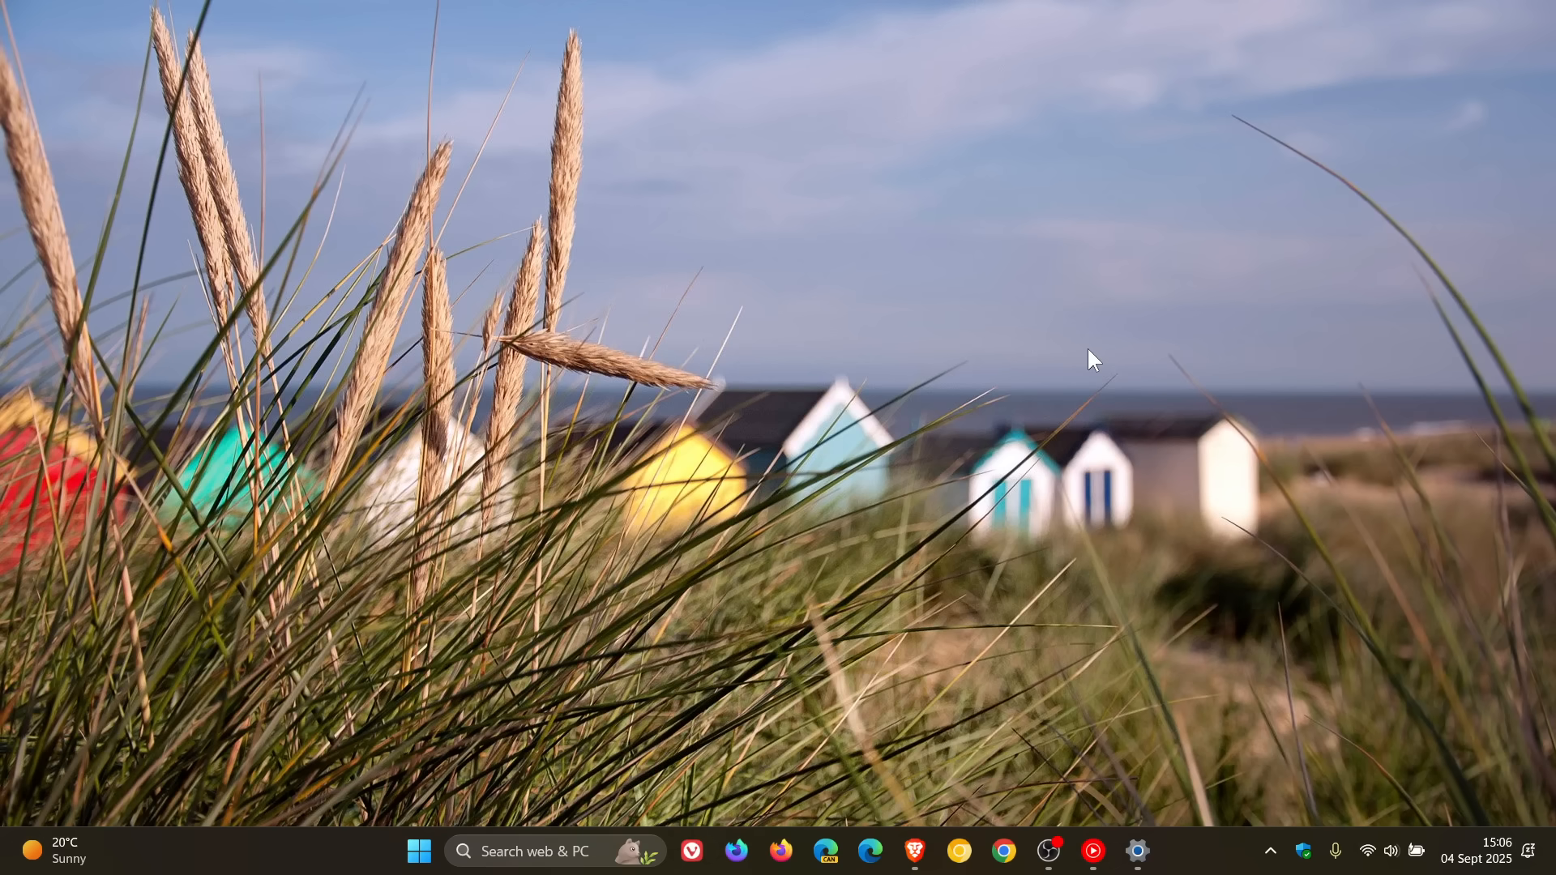
Step: Find Paint in Start's All apps list and show its Run as administrator option
{"action": "left_click", "coordinate": [419, 850]}
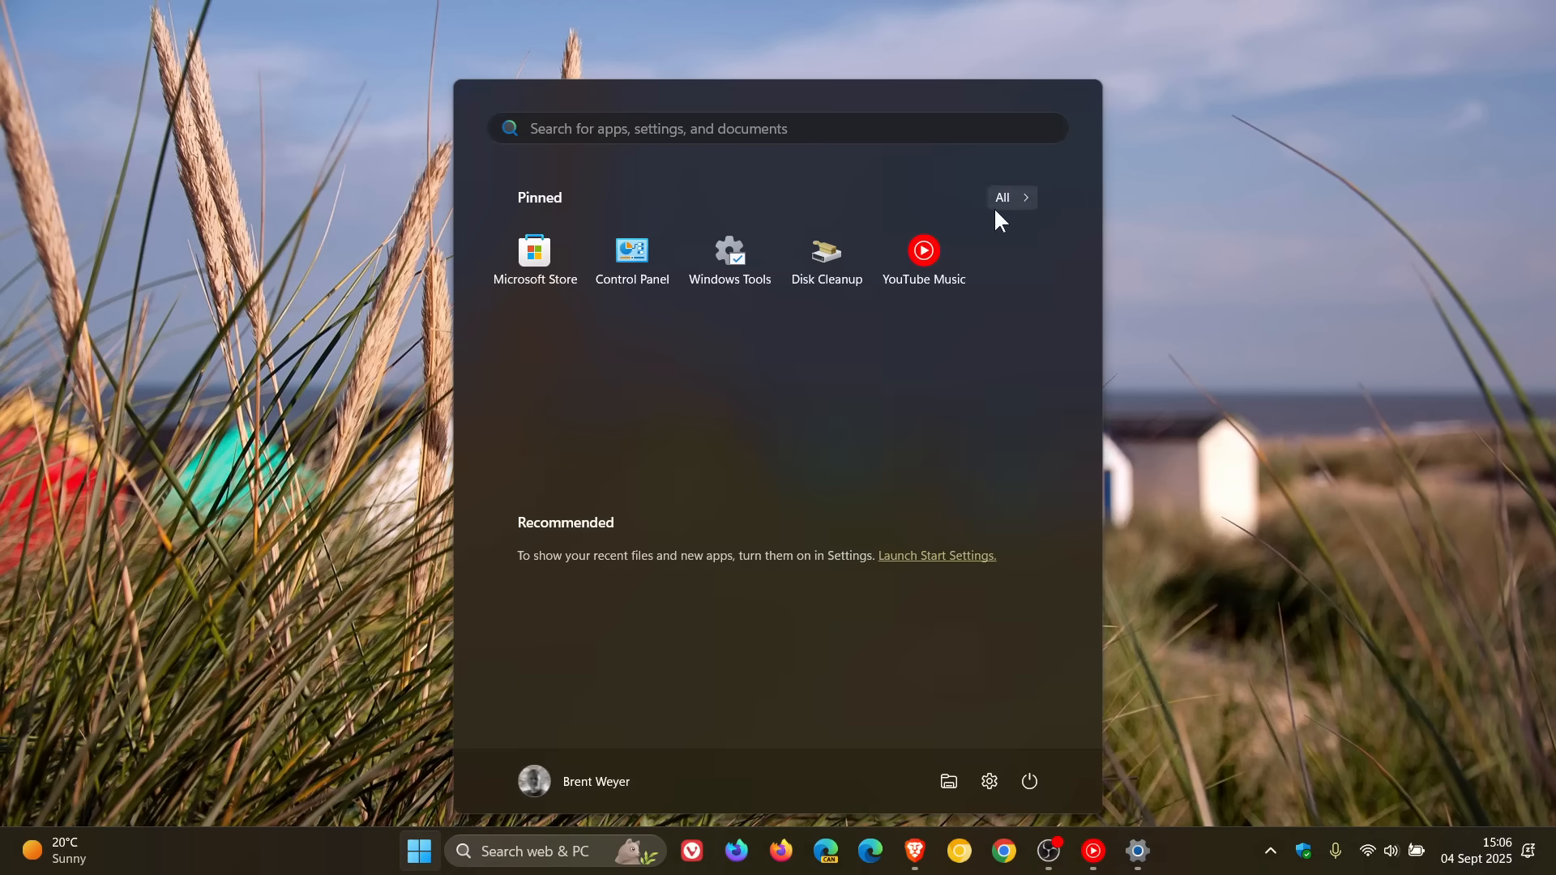
{"action": "left_click", "coordinate": [1010, 197]}
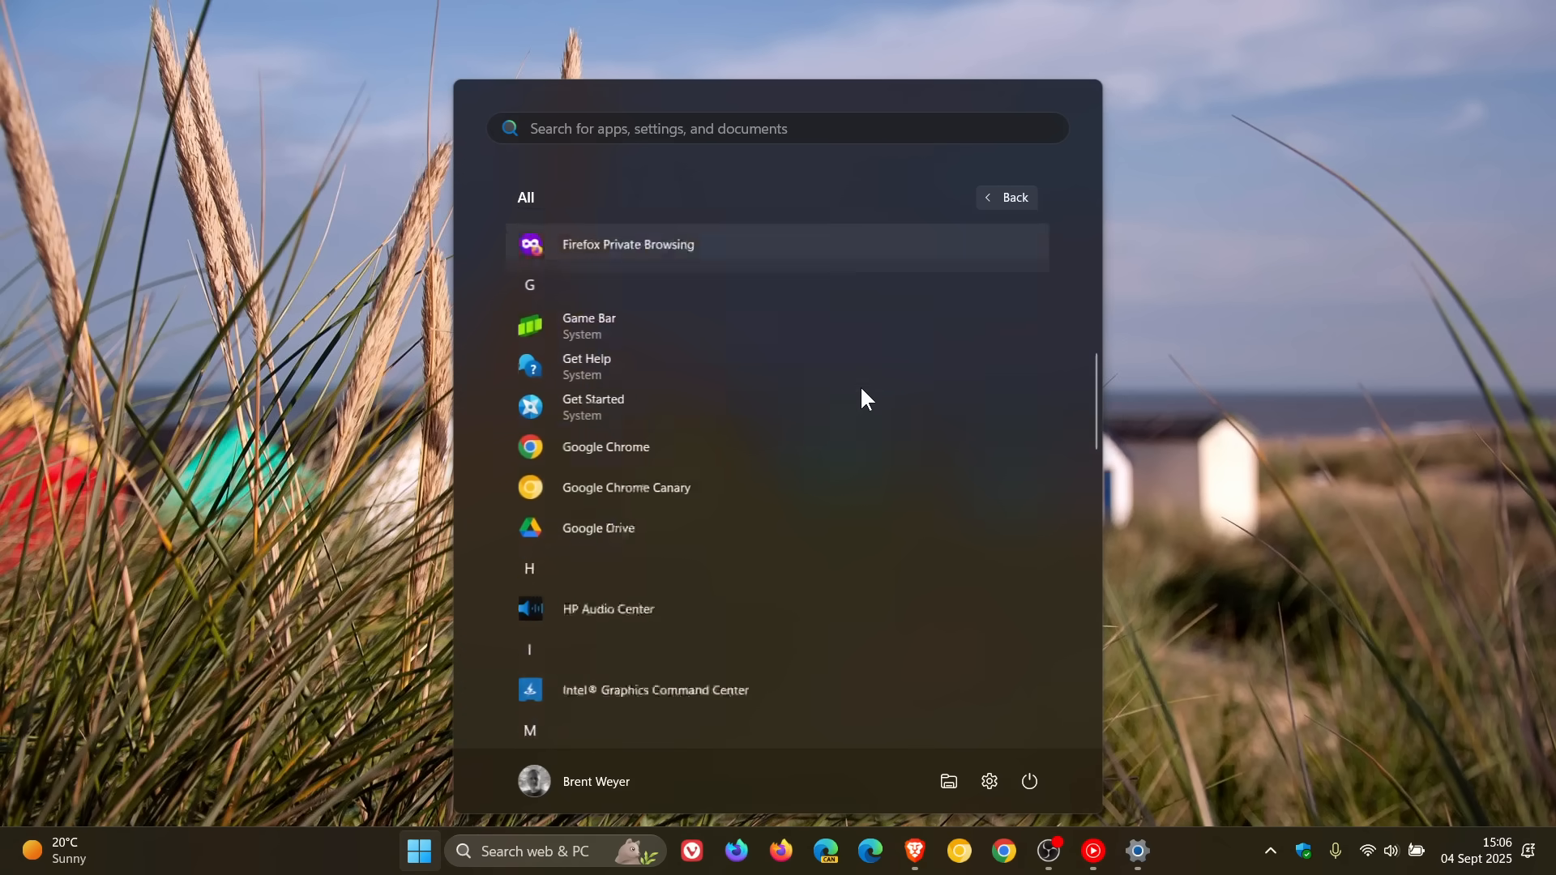
{"action": "scroll", "scroll_direction": "down", "scroll_amount": 3}
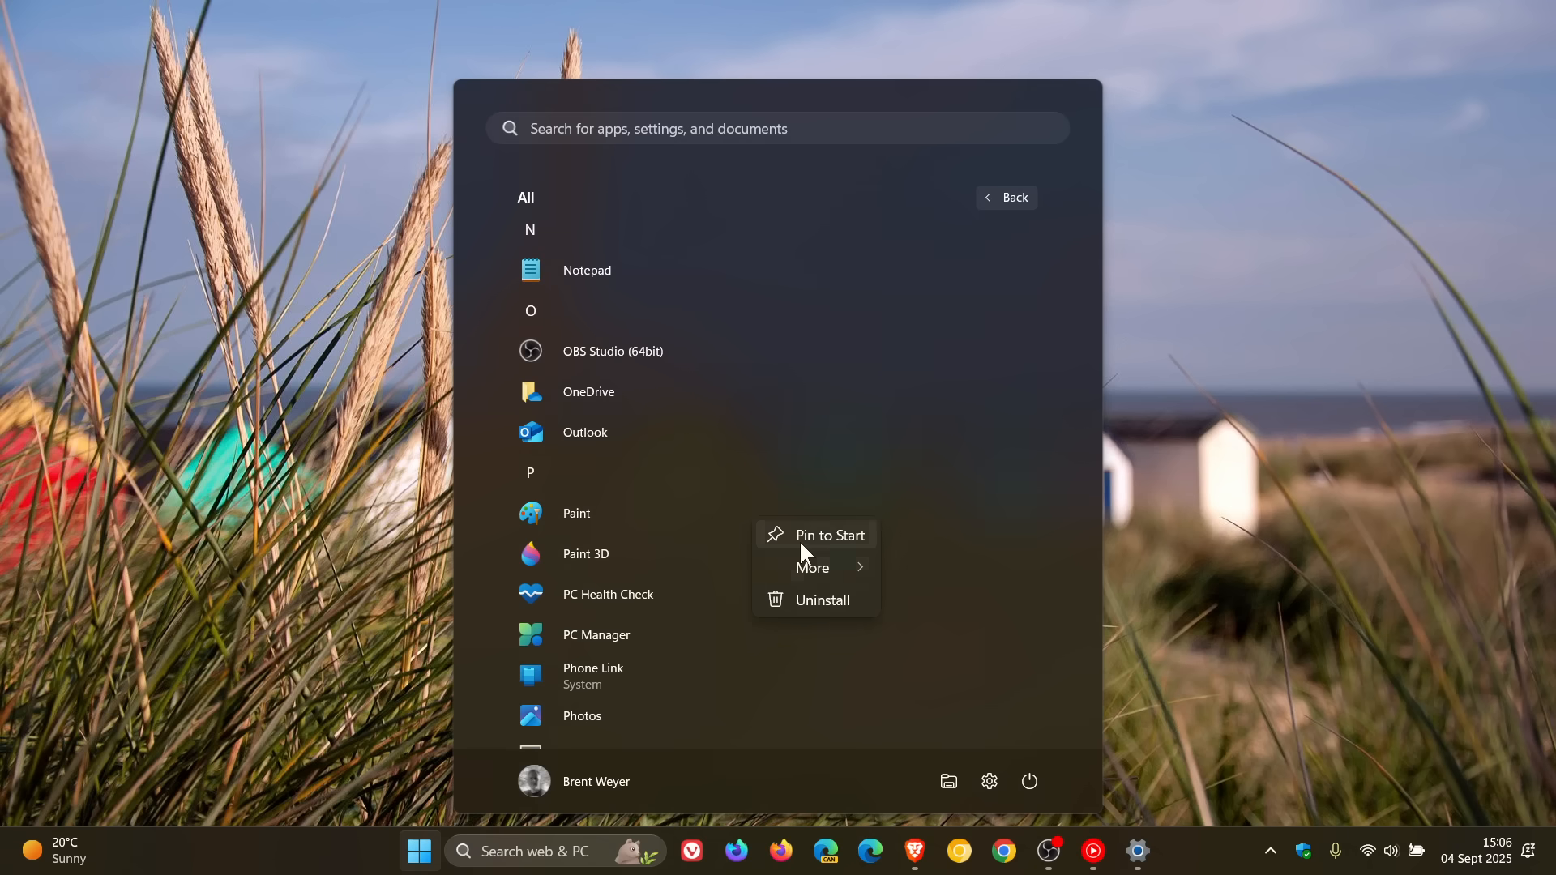
{"action": "left_click", "coordinate": [812, 567]}
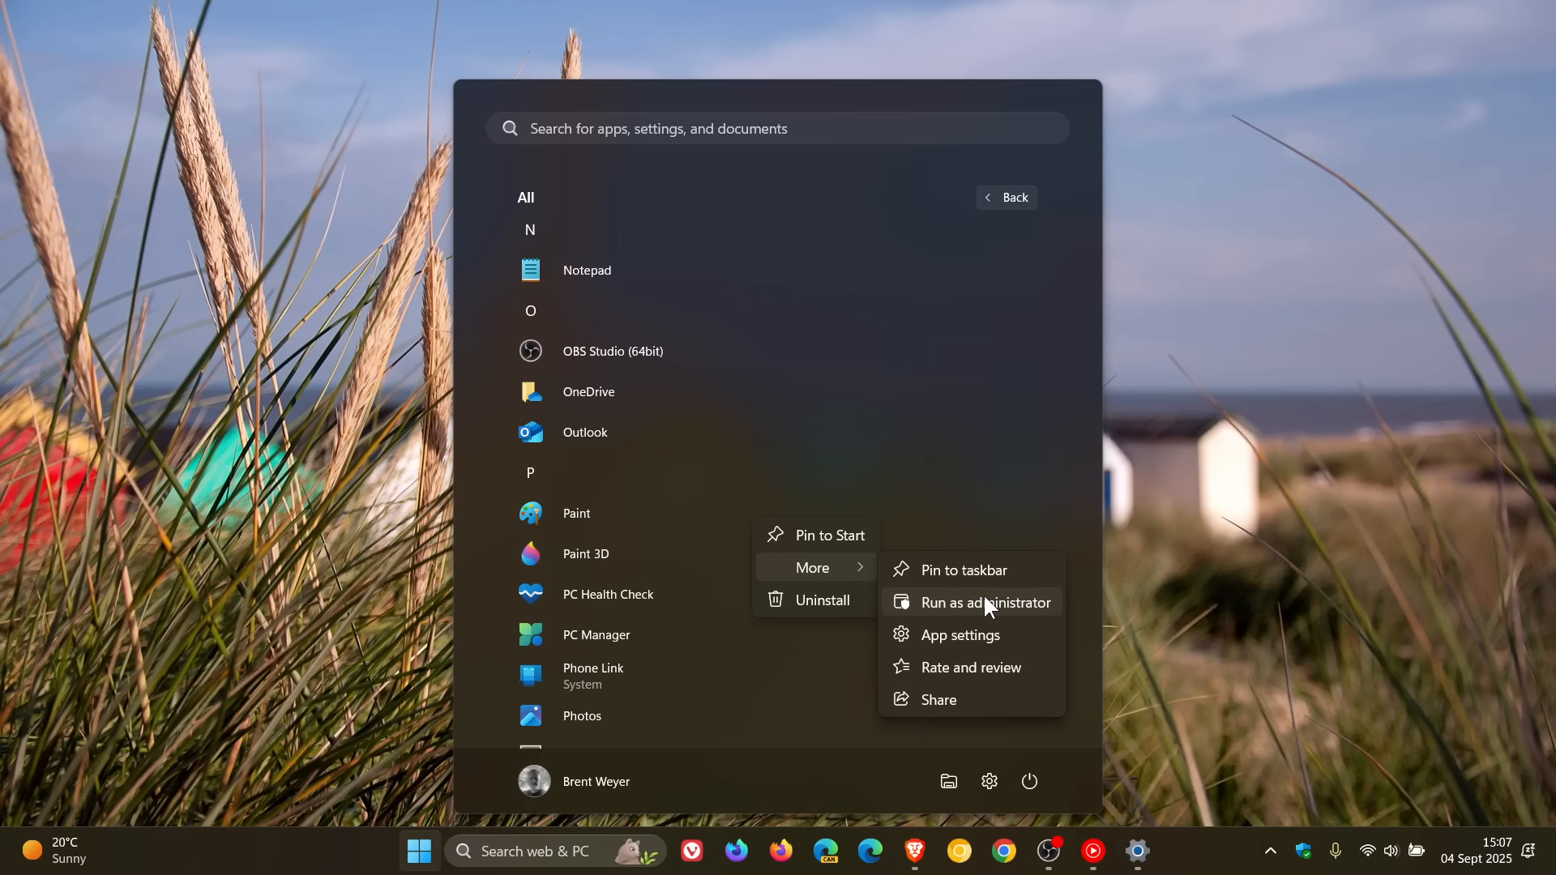
{"action": "left_click", "coordinate": [1215, 474]}
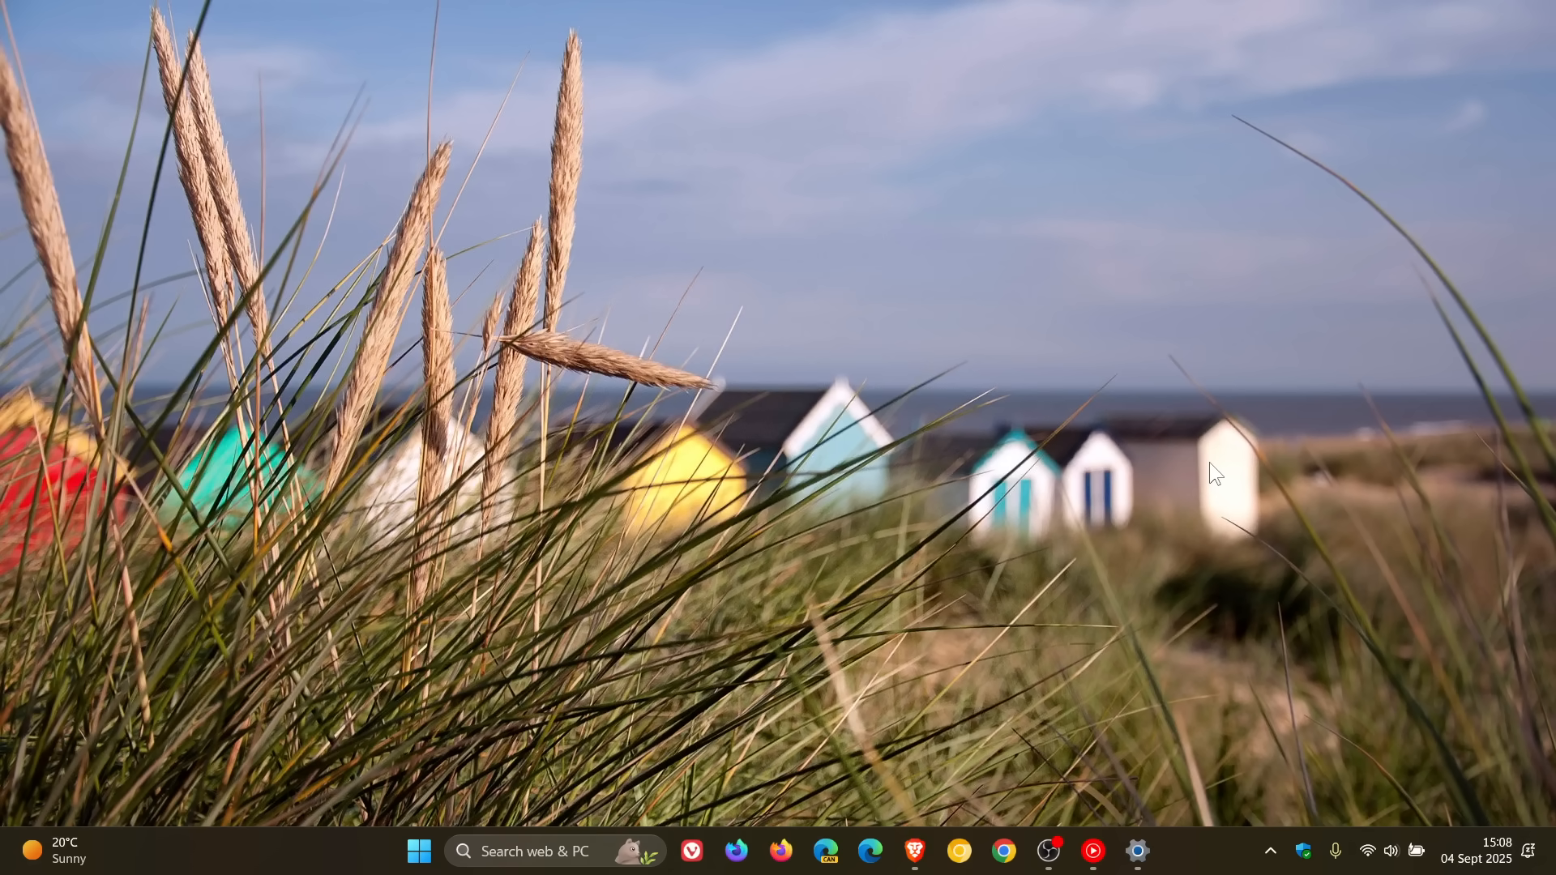
{"action": "mouse_move", "coordinate": [1074, 565]}
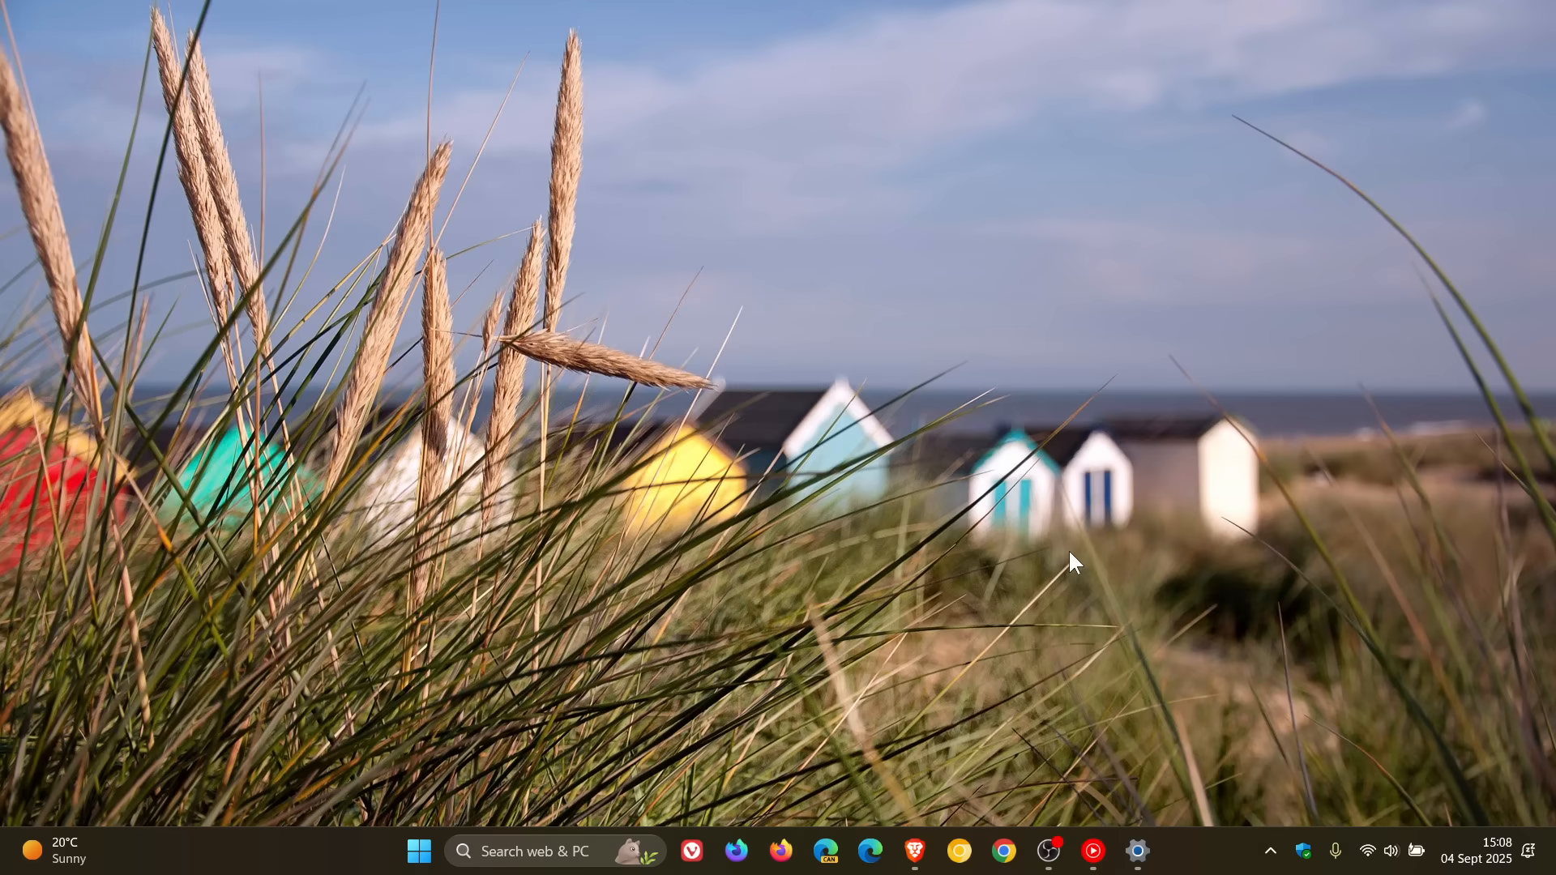